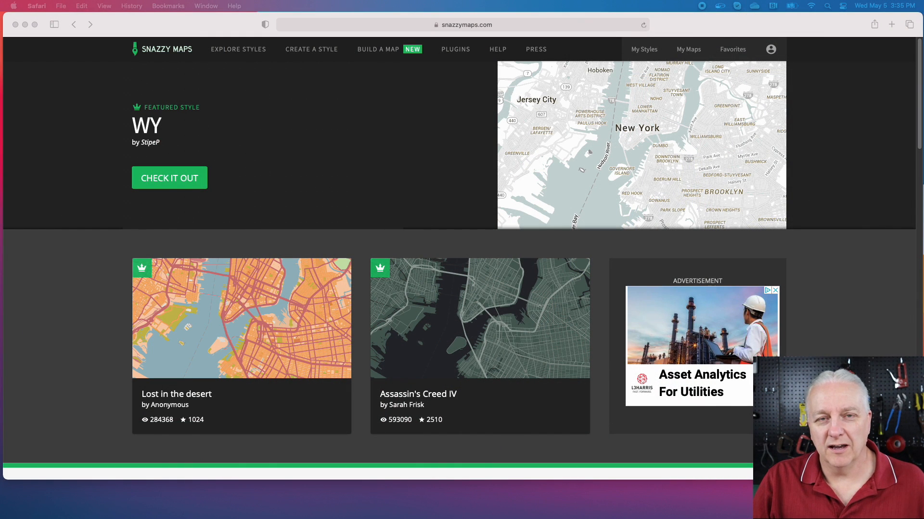
mouse_move(542, 270)
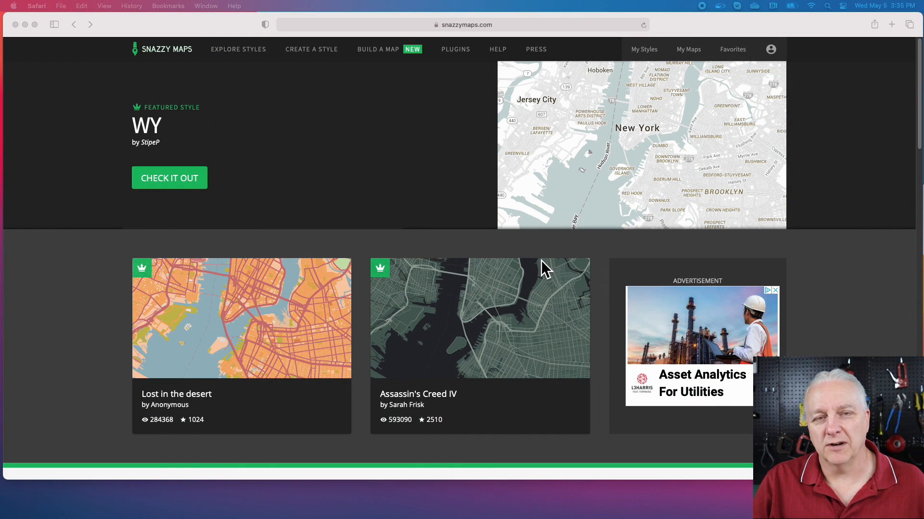
mouse_move(495, 206)
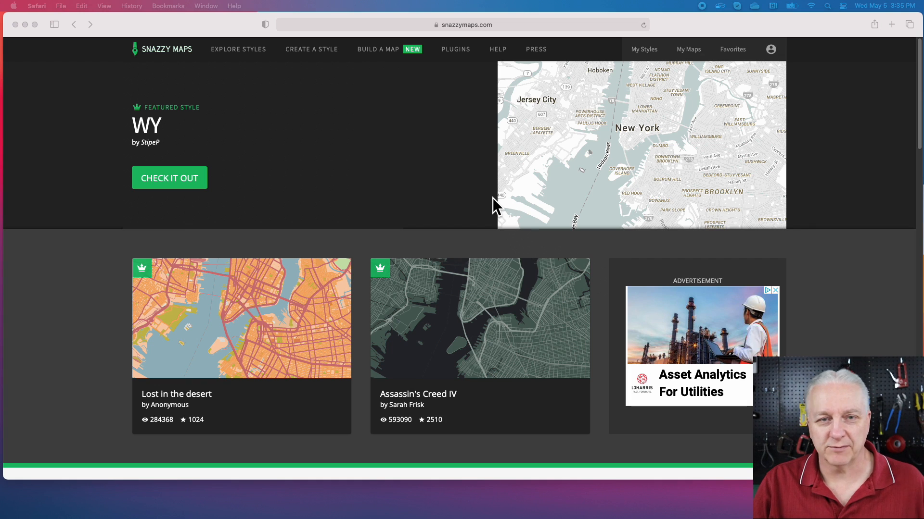
mouse_move(430, 159)
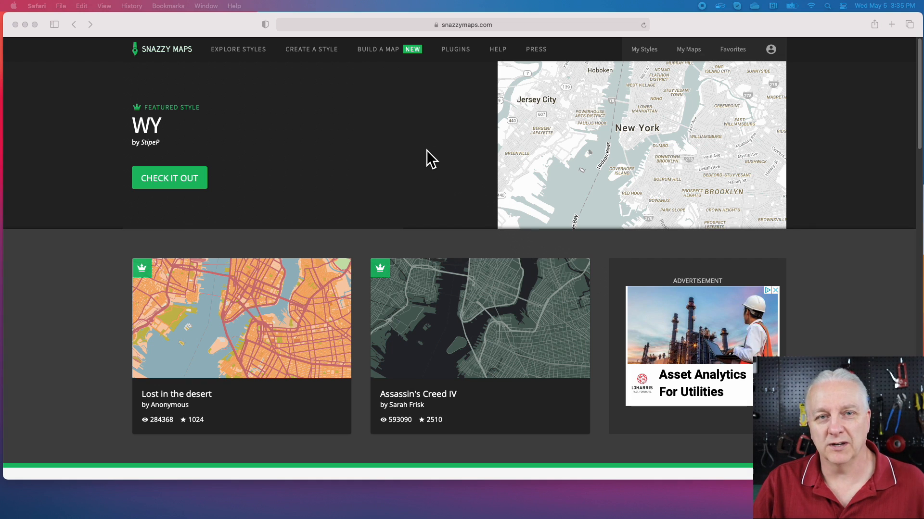
mouse_move(335, 79)
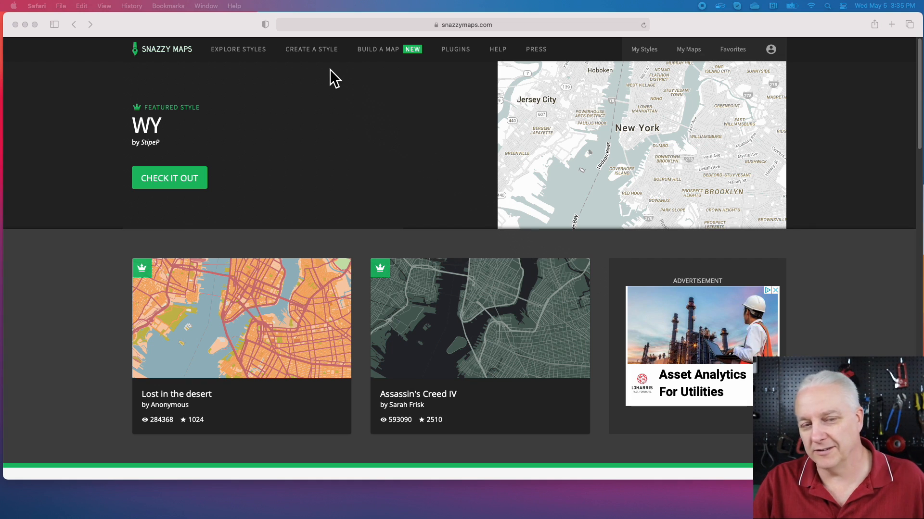
mouse_move(321, 68)
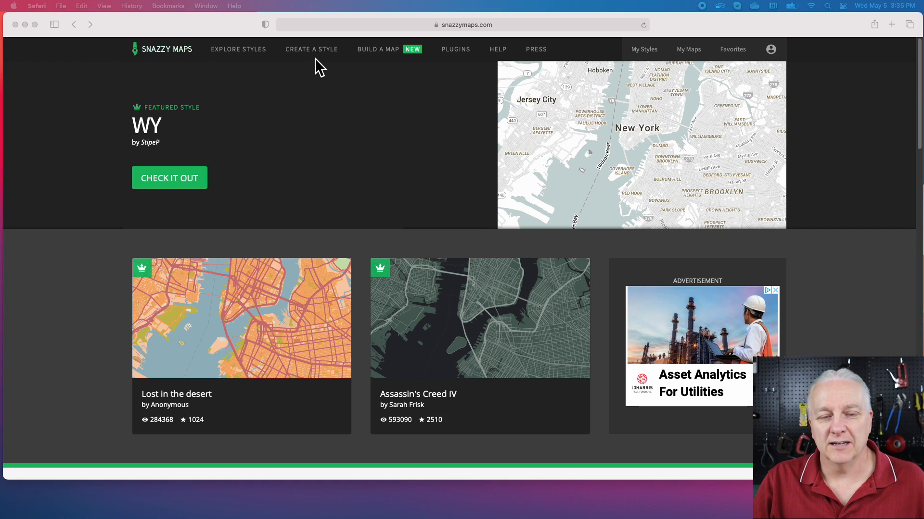
mouse_move(564, 103)
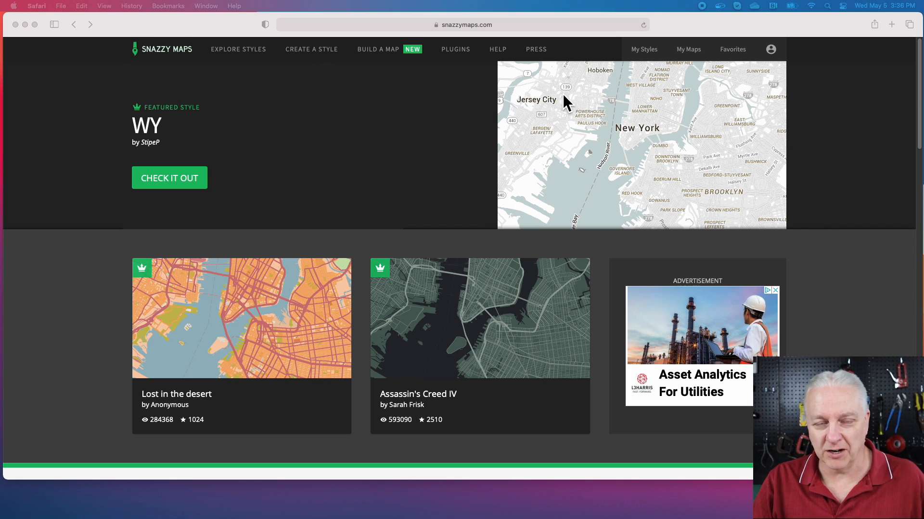
mouse_move(488, 128)
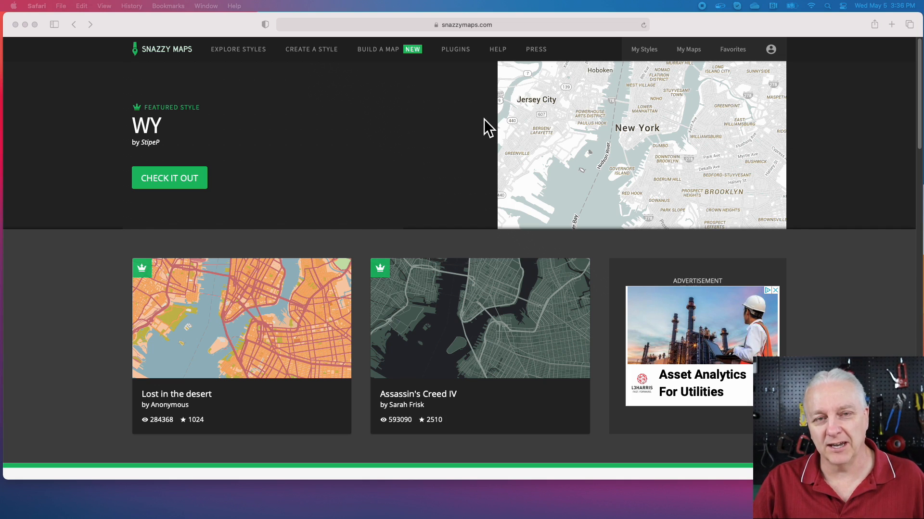
mouse_move(446, 118)
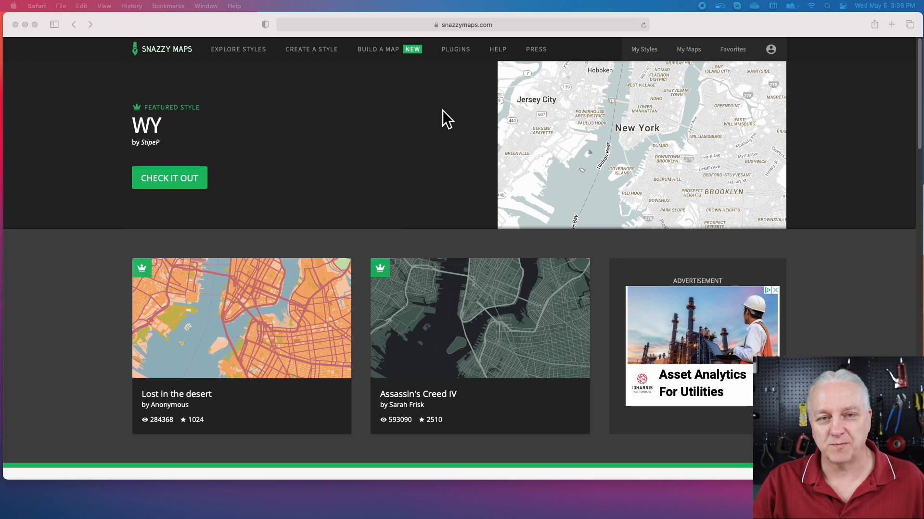
mouse_move(384, 170)
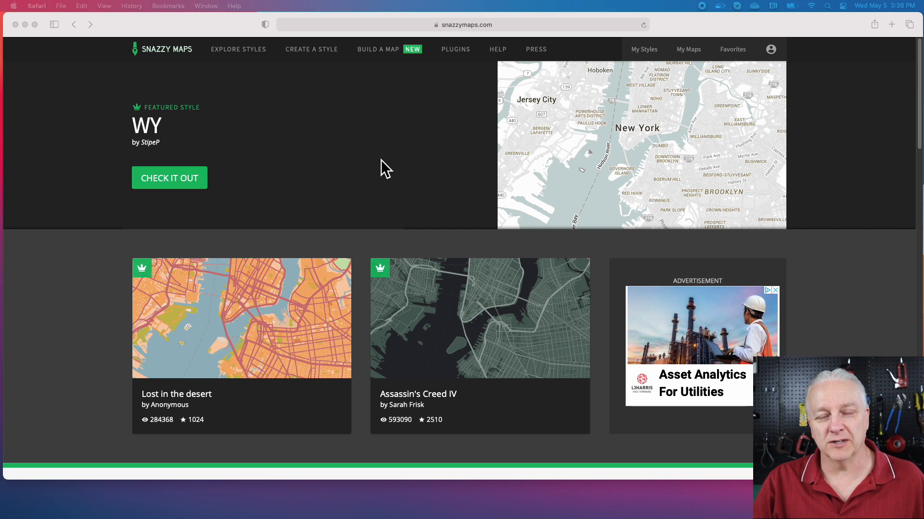
mouse_move(323, 124)
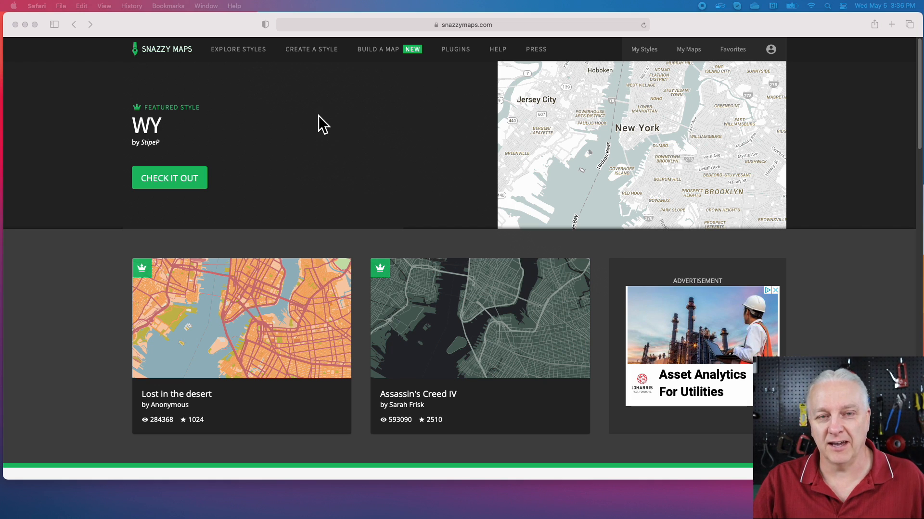
mouse_move(424, 153)
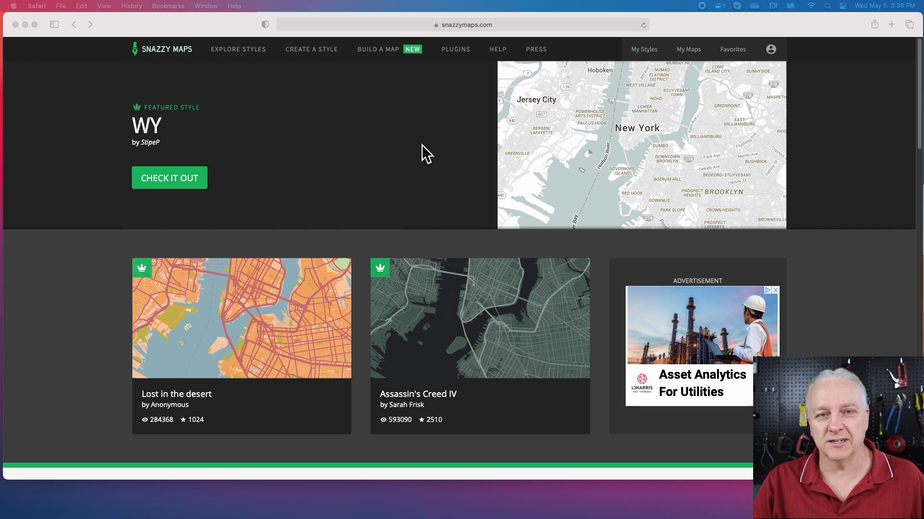
mouse_move(277, 98)
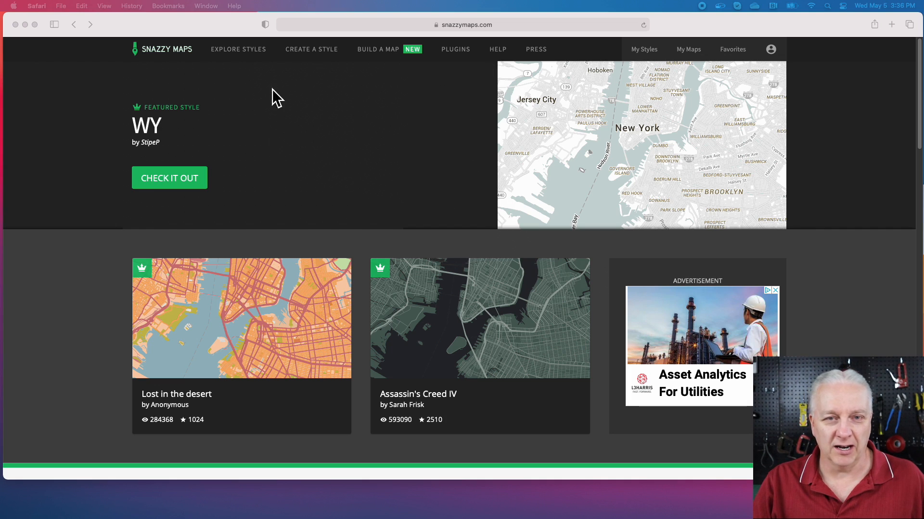
mouse_move(475, 192)
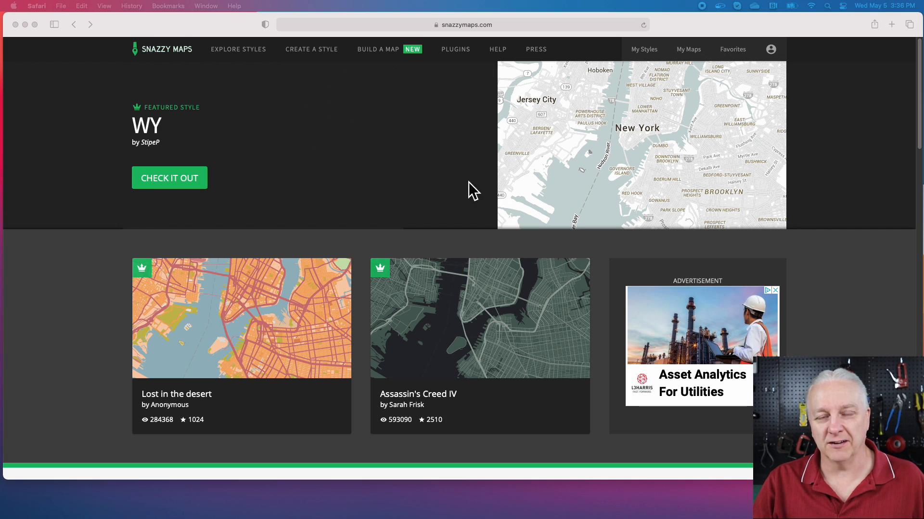
mouse_move(415, 159)
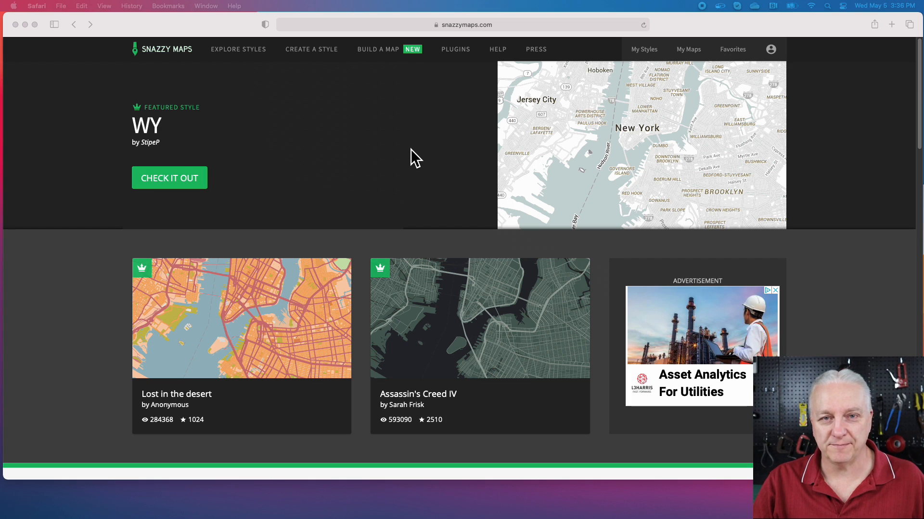
mouse_move(310, 84)
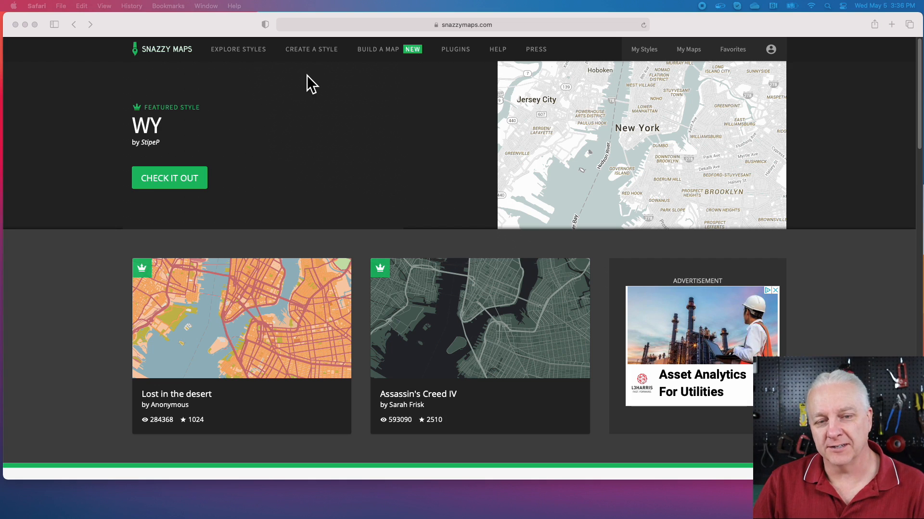
mouse_move(429, 7)
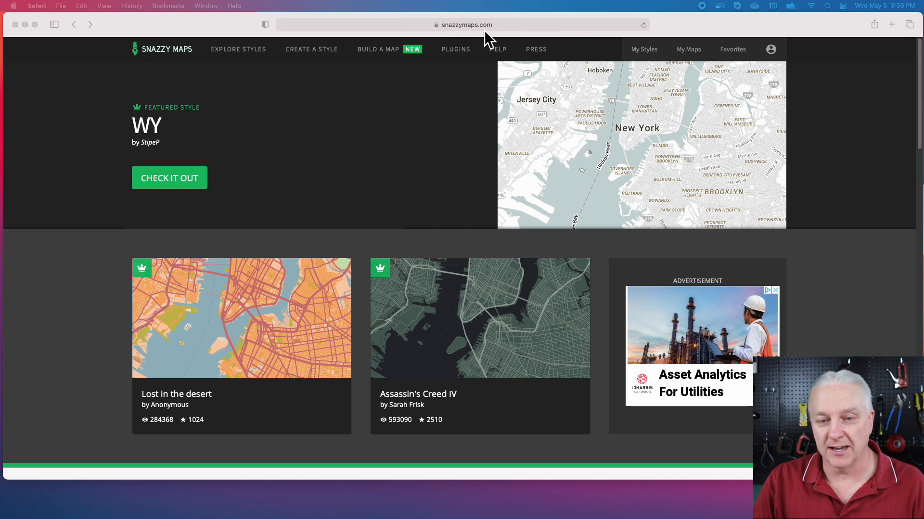
mouse_move(641, 58)
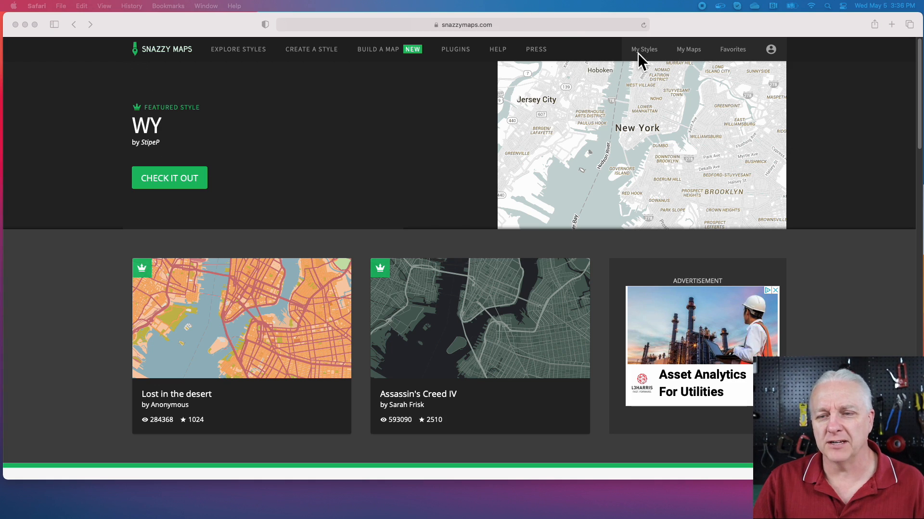
mouse_move(269, 145)
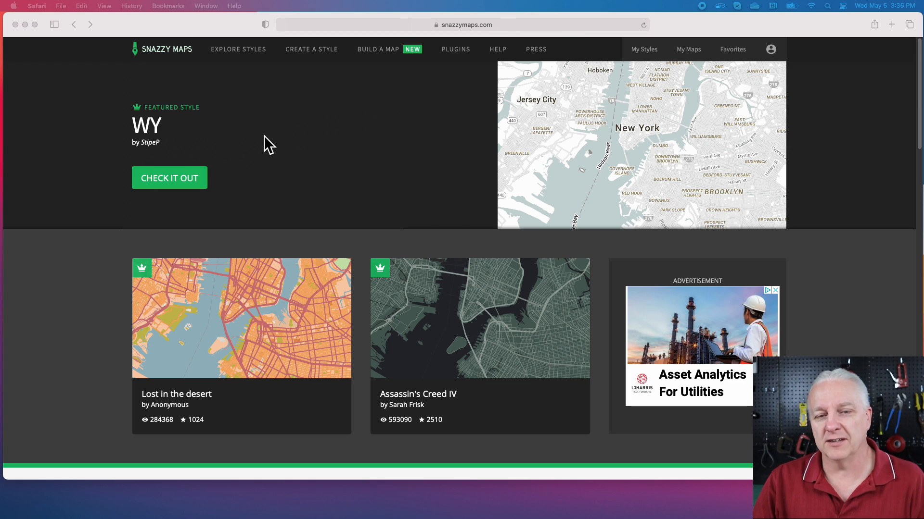
mouse_move(311, 58)
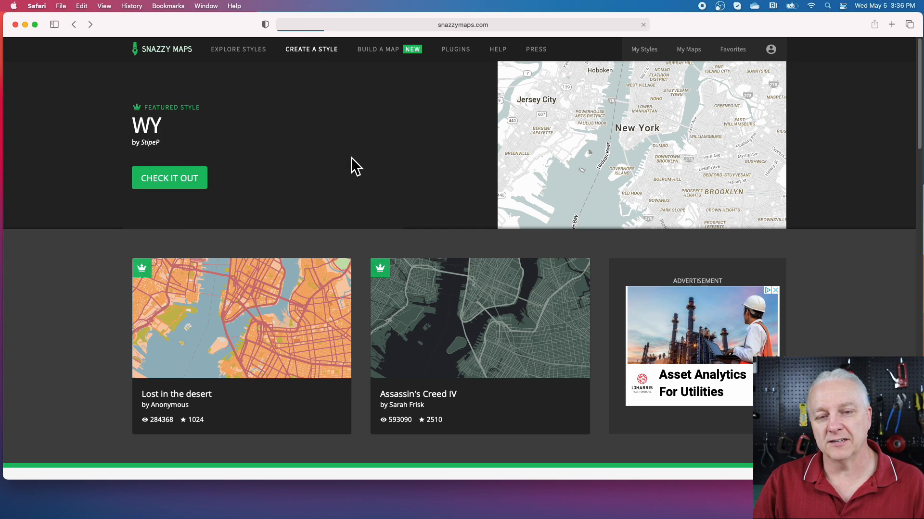
click(311, 49)
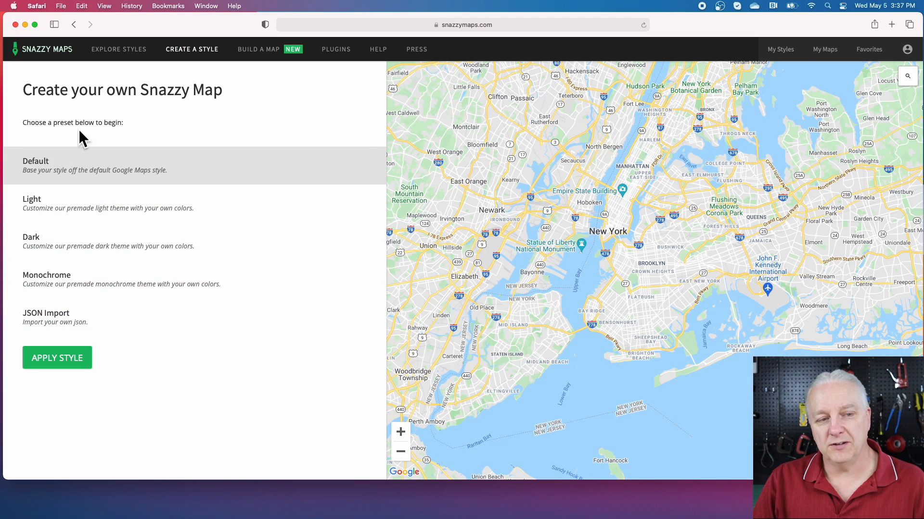
mouse_move(62, 179)
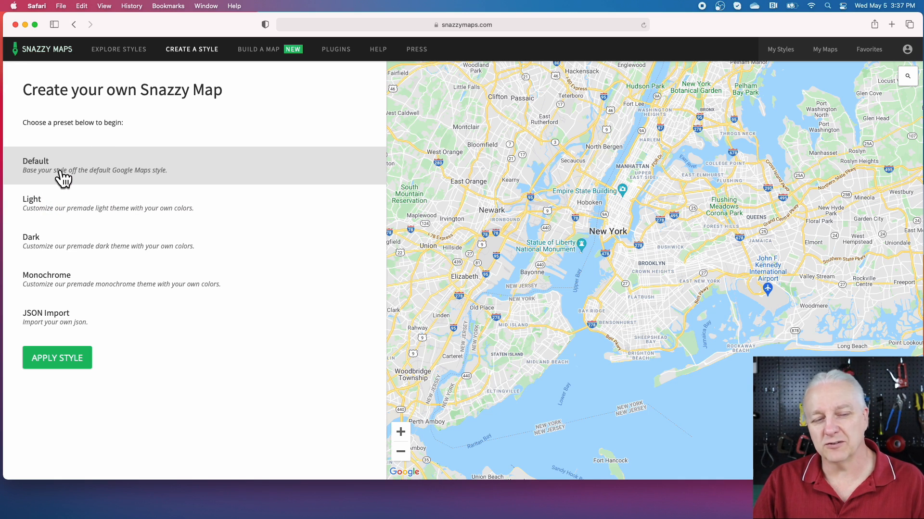
mouse_move(39, 365)
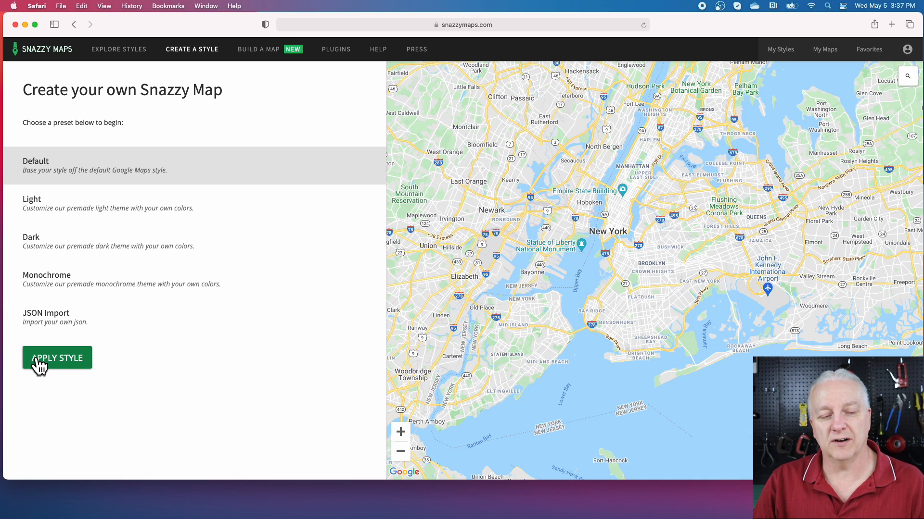
mouse_move(81, 87)
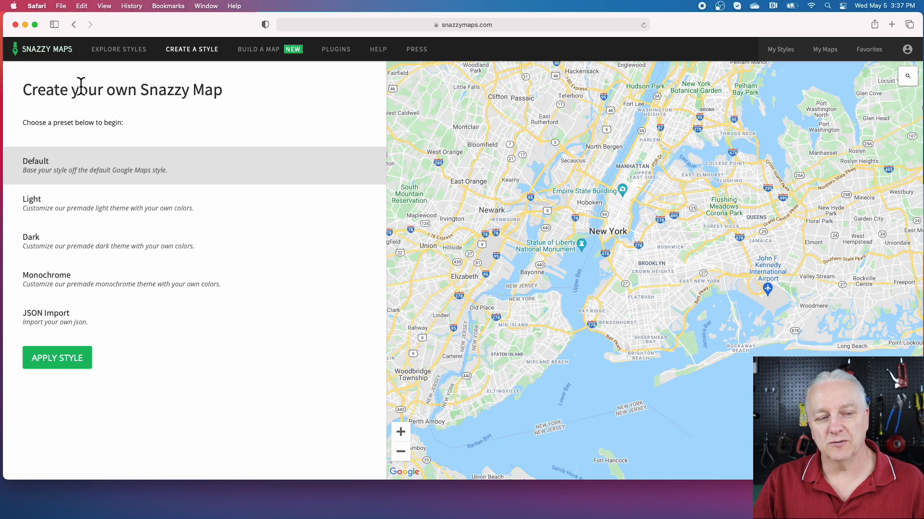
mouse_move(510, 312)
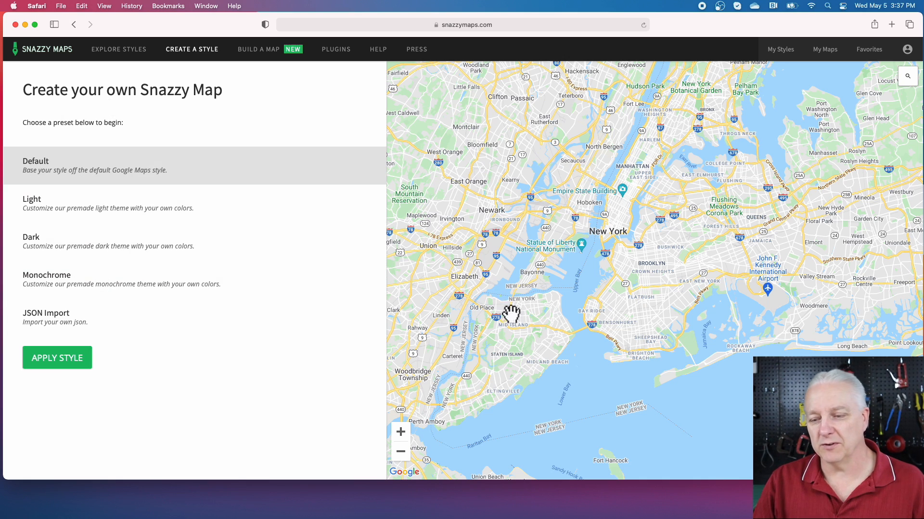
mouse_move(748, 412)
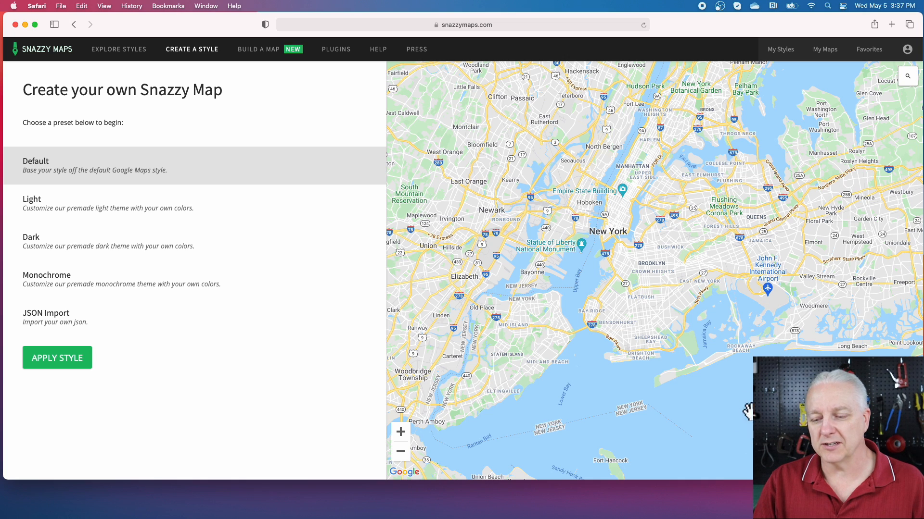
mouse_move(80, 170)
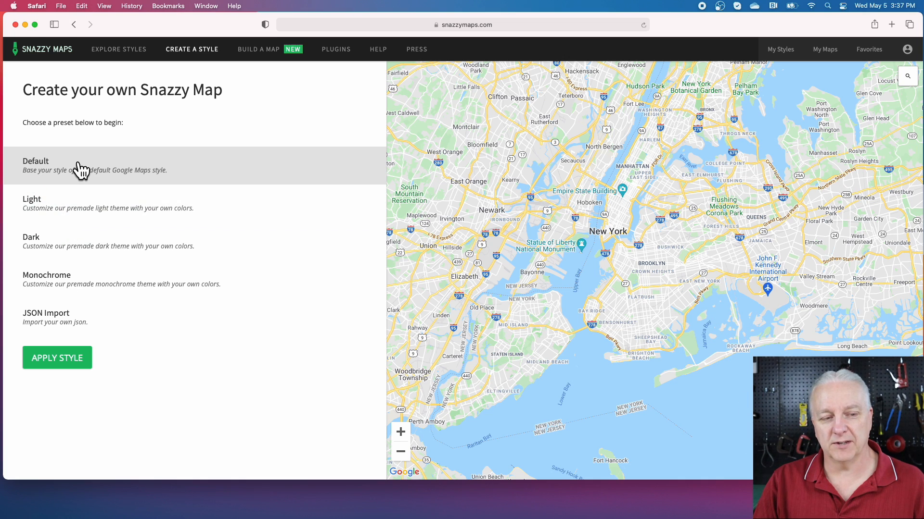
Start from the Default preset and switch off visibility for all feature geometry and labels
click(57, 357)
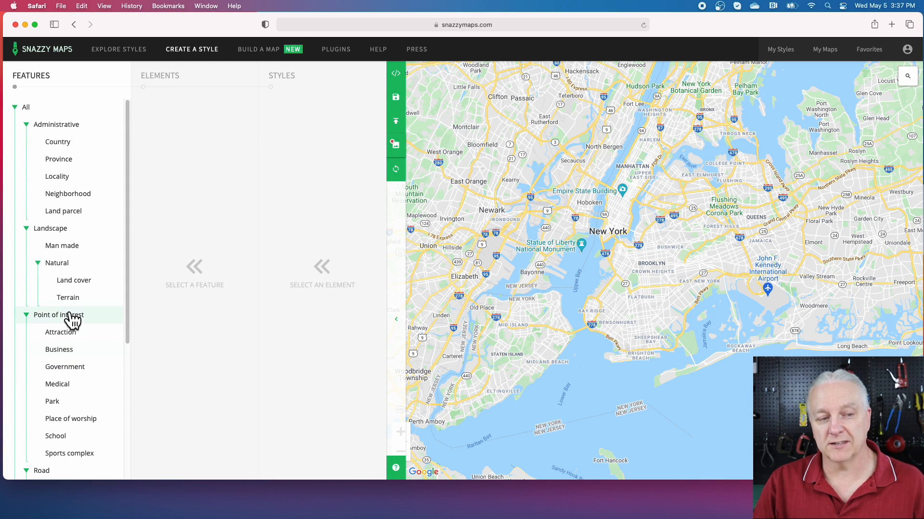
mouse_move(59, 160)
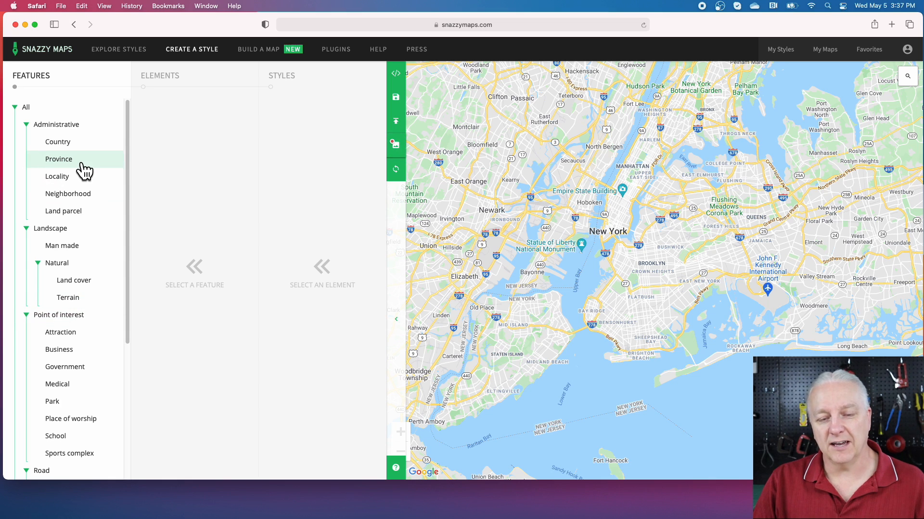
mouse_move(32, 118)
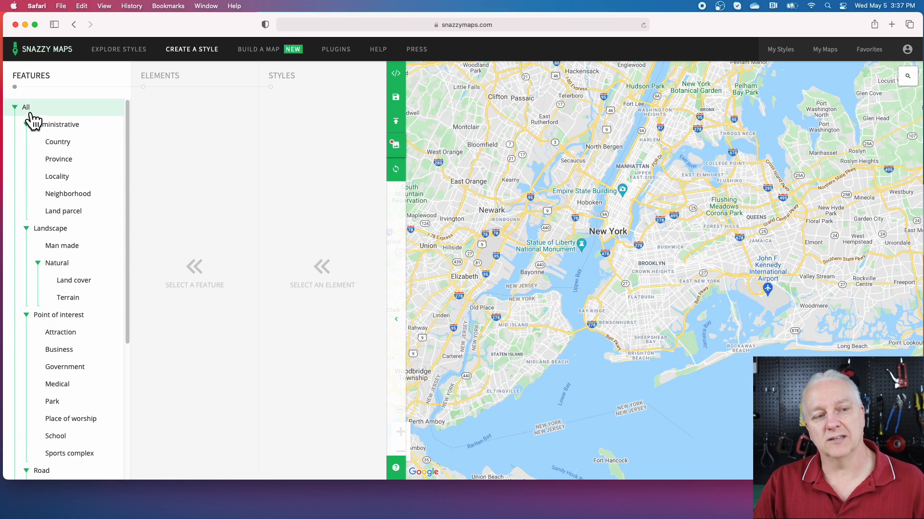
click(26, 107)
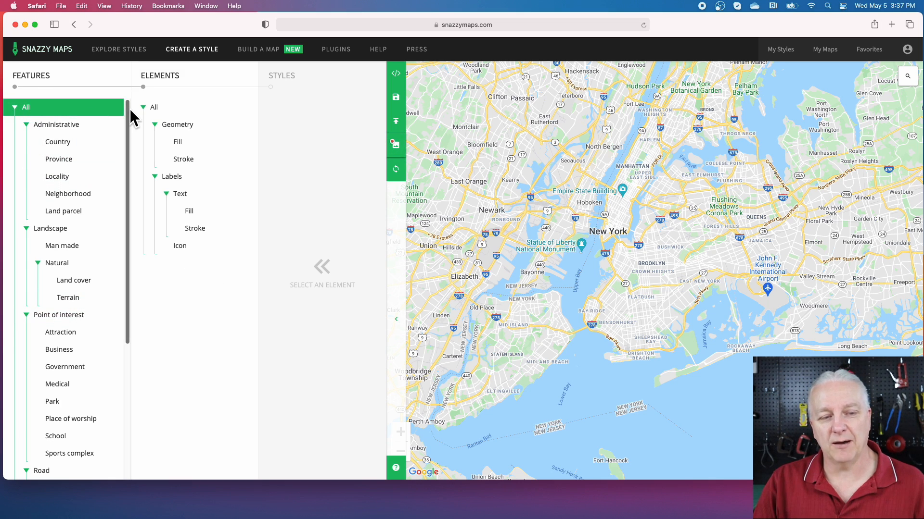
click(177, 124)
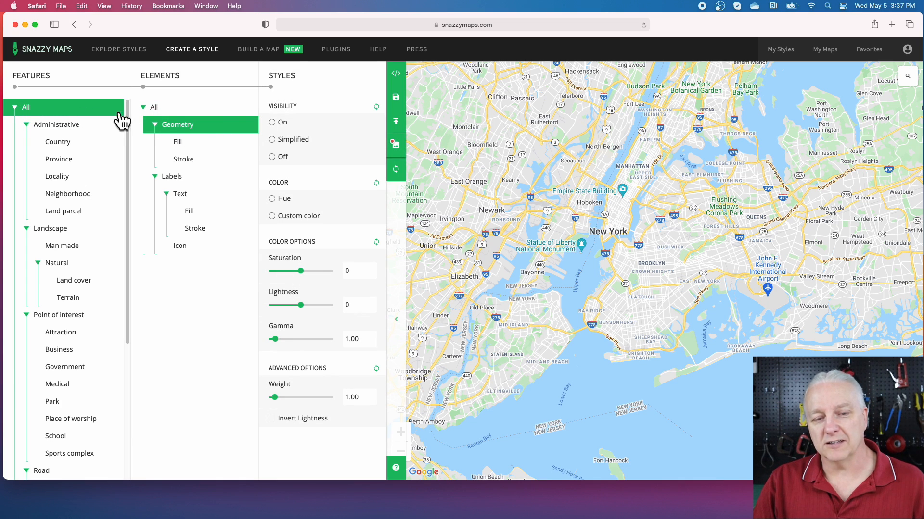
click(271, 156)
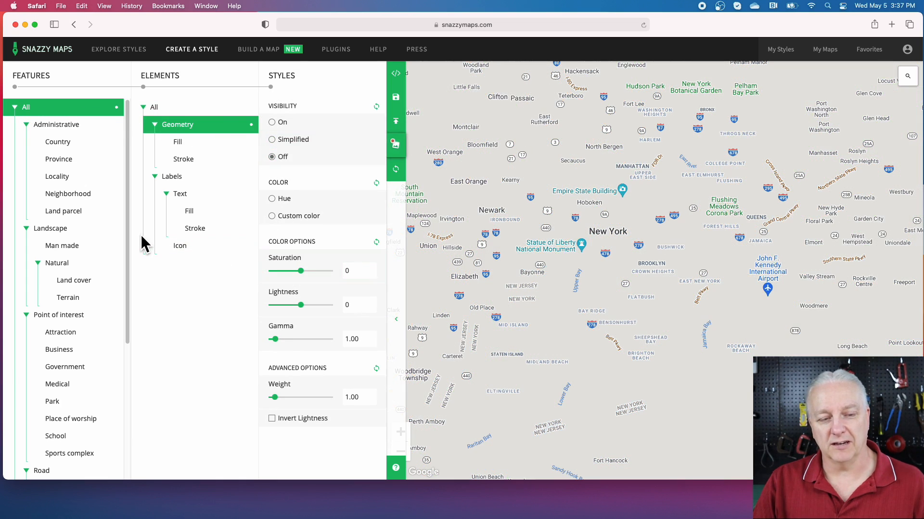
click(171, 177)
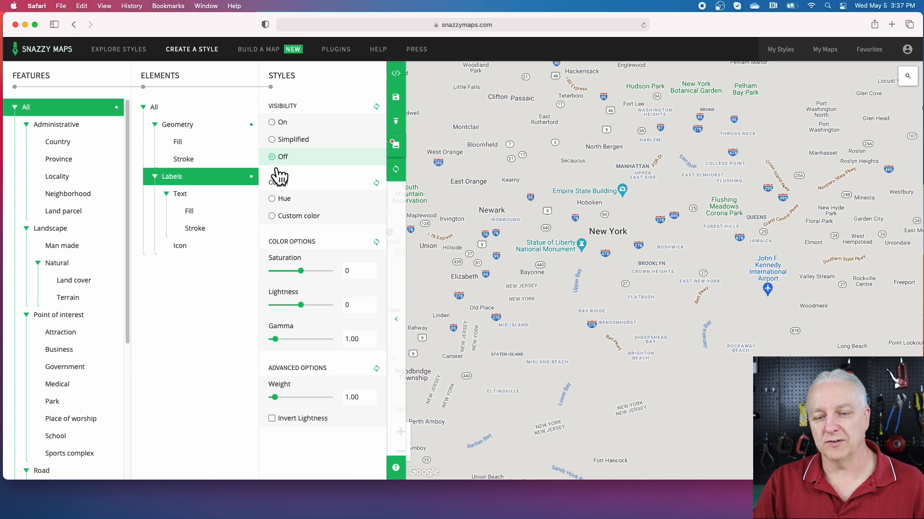
click(272, 157)
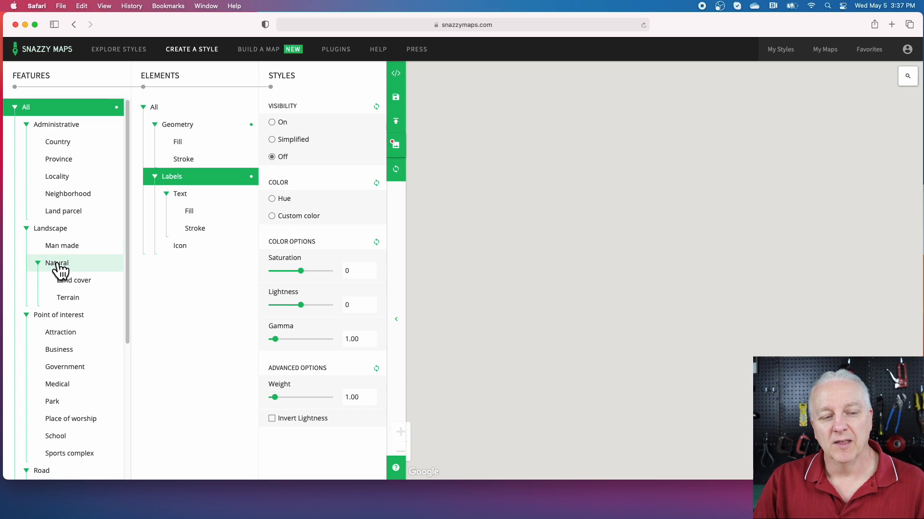
Turn Landscape > Natural geometry back on with a black #000000 custom color
click(57, 262)
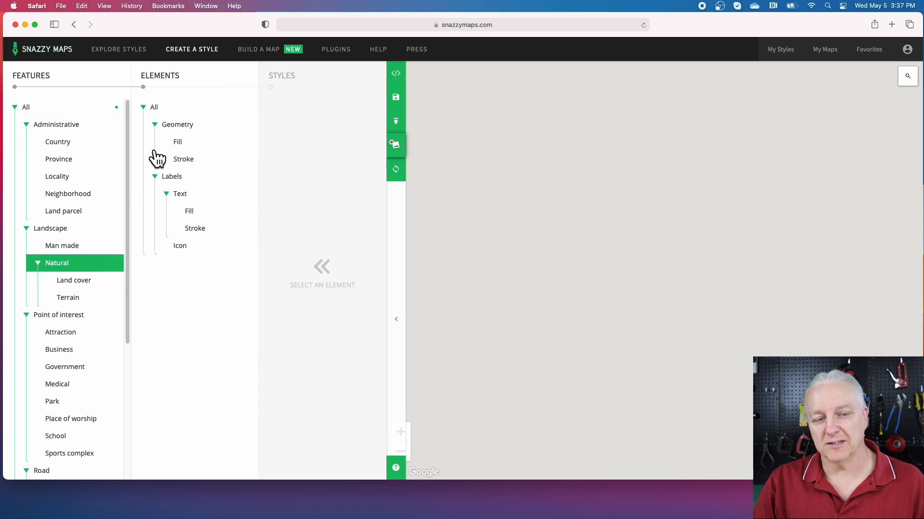
click(178, 124)
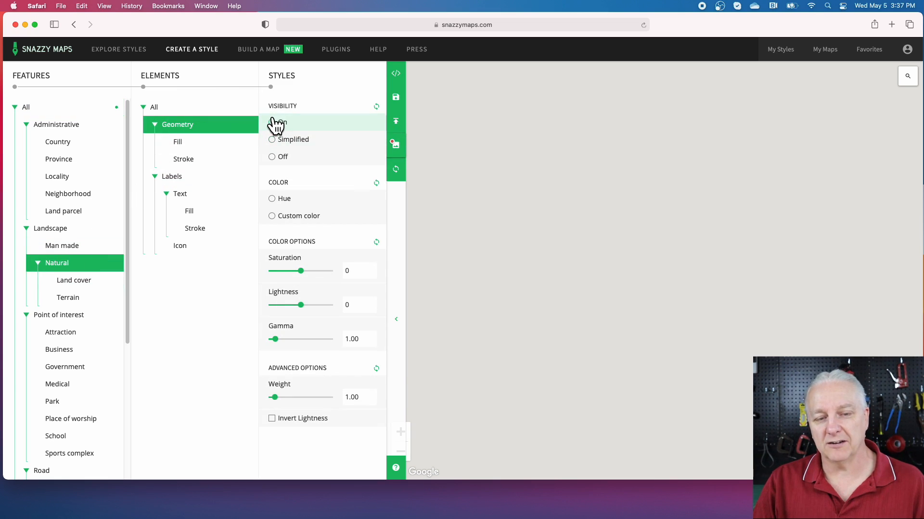
click(271, 122)
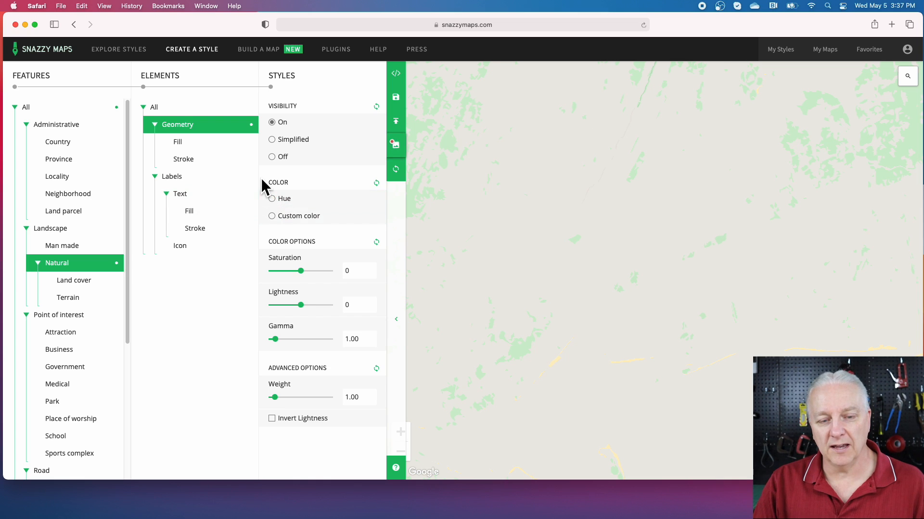
click(271, 215)
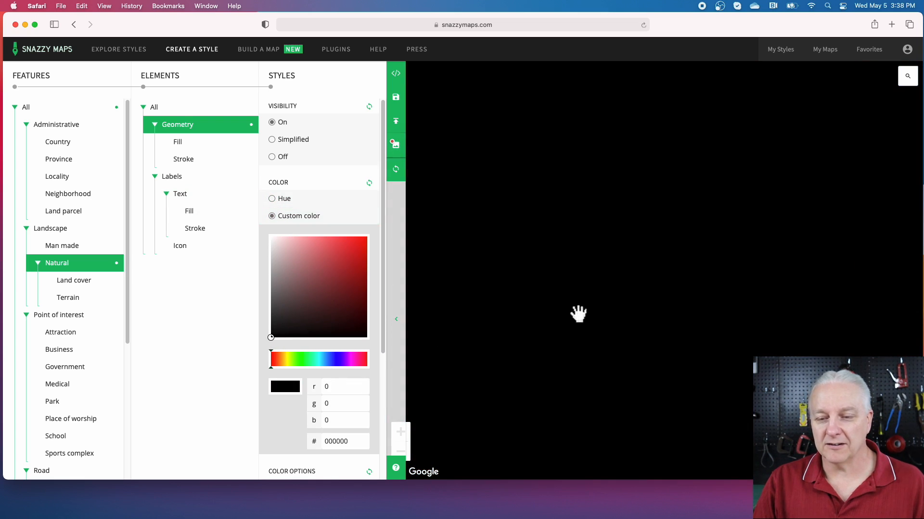
mouse_move(277, 328)
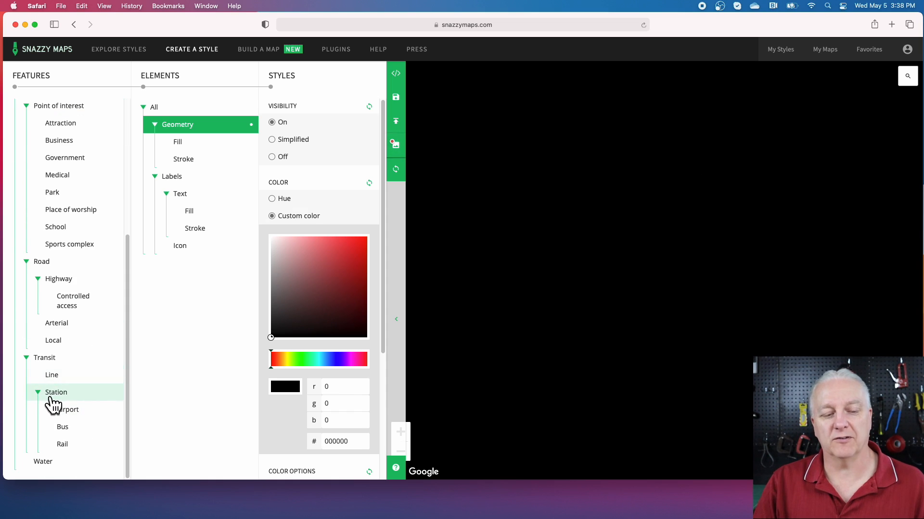
Make the Water geometry visible with a white #ffffff custom color
click(43, 461)
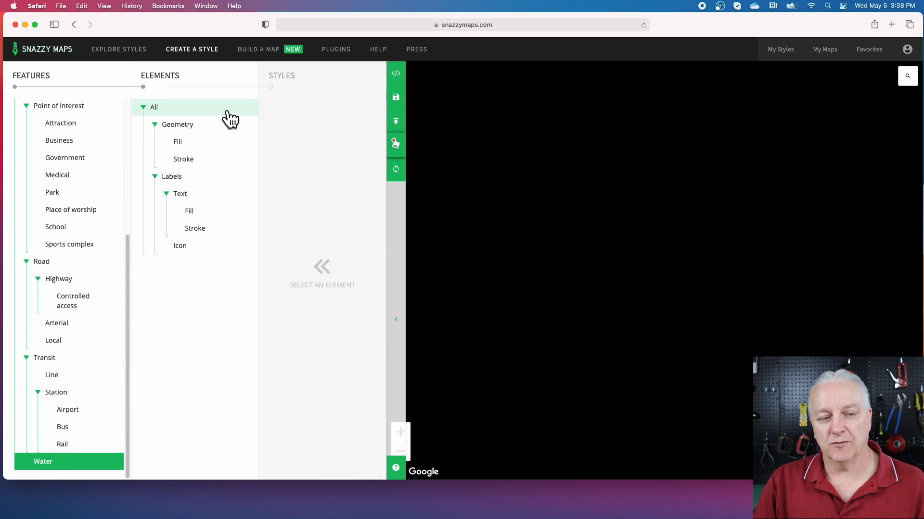
click(177, 124)
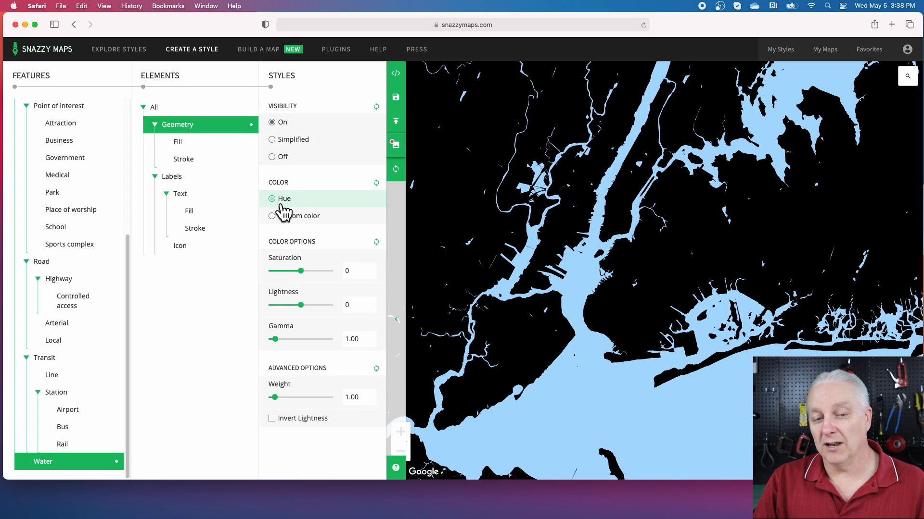
click(272, 215)
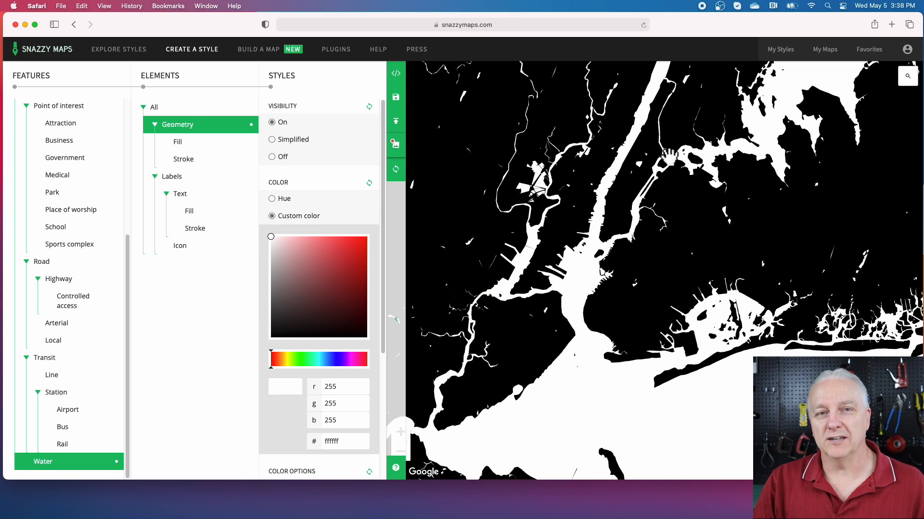
mouse_move(714, 216)
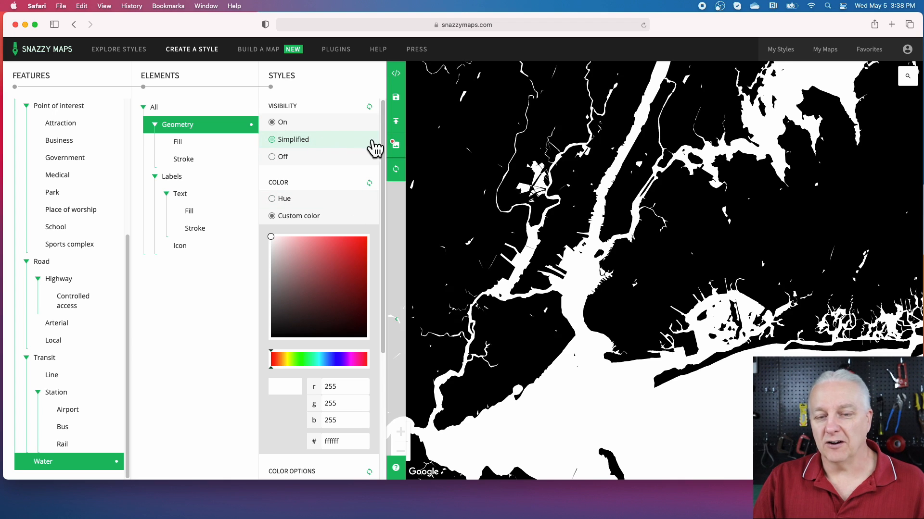
mouse_move(405, 145)
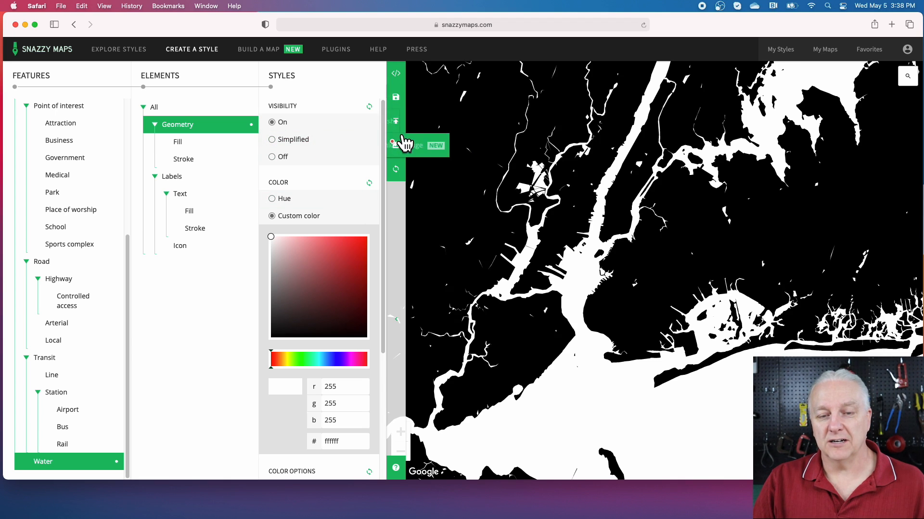
mouse_move(396, 145)
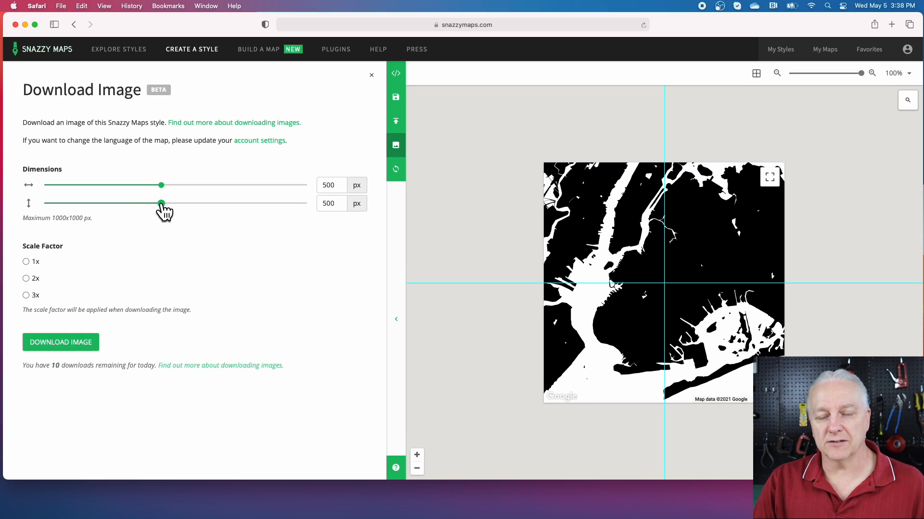
mouse_move(190, 219)
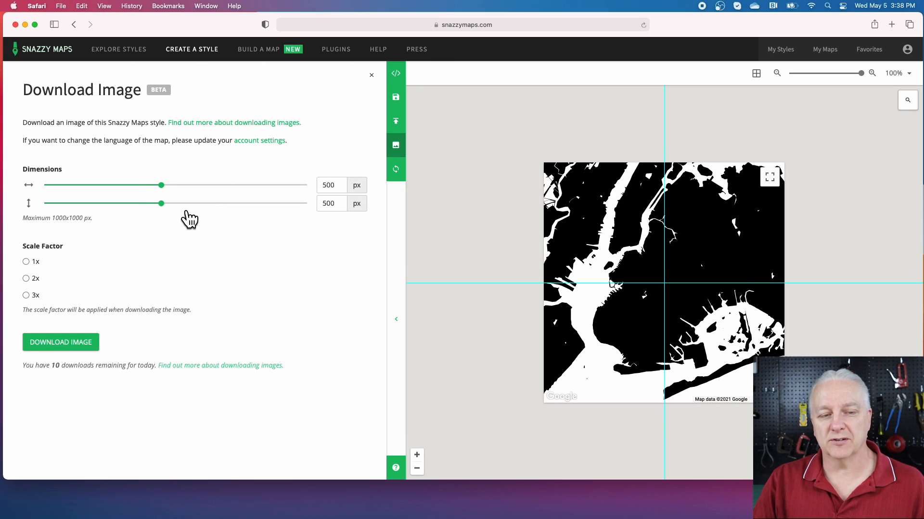
Set both image dimensions to 1000 px, choose 3x scale factor, and download the image
drag(160, 185, 307, 185)
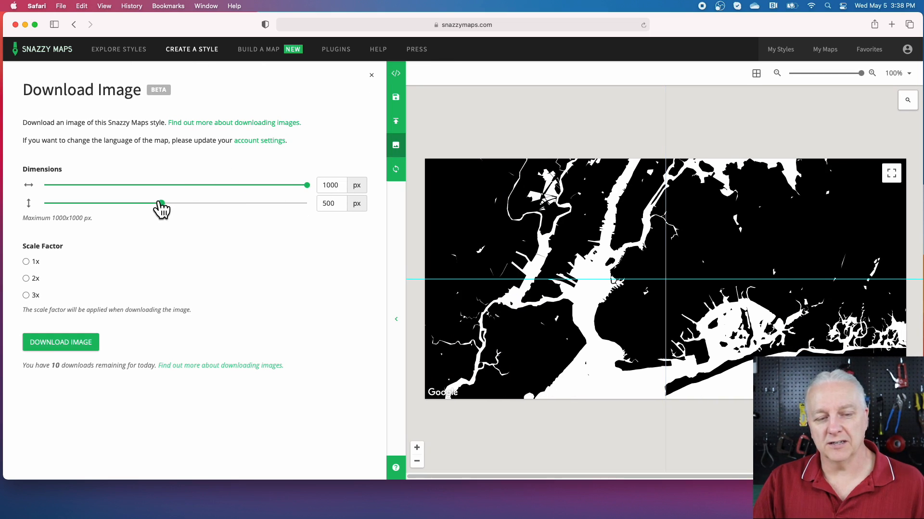
drag(162, 203, 306, 203)
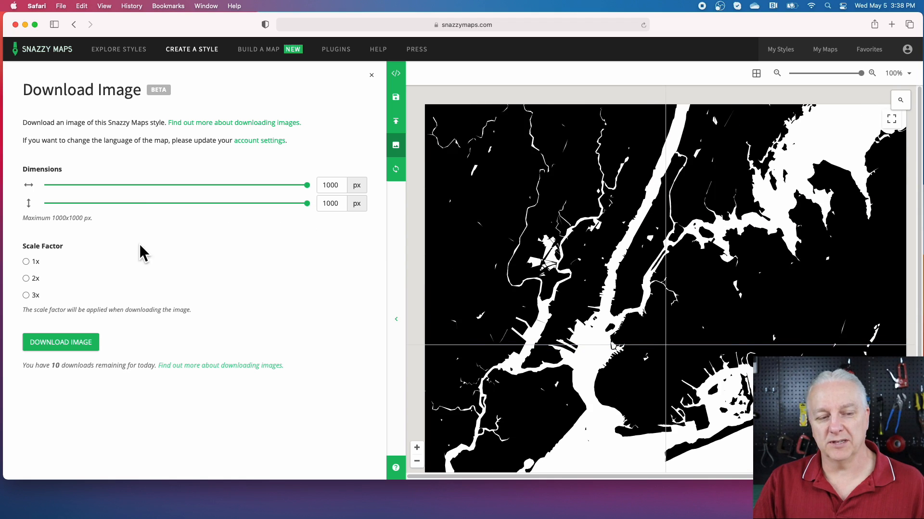
click(26, 295)
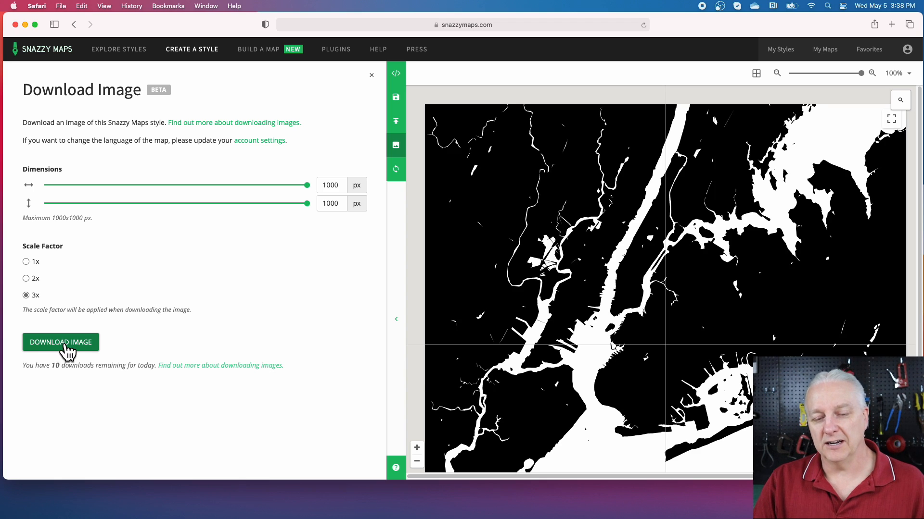
click(60, 342)
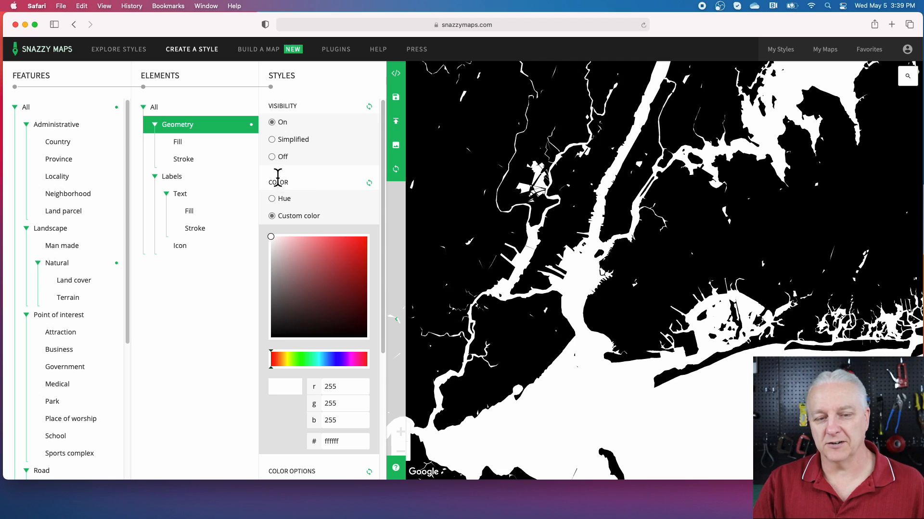
mouse_move(616, 166)
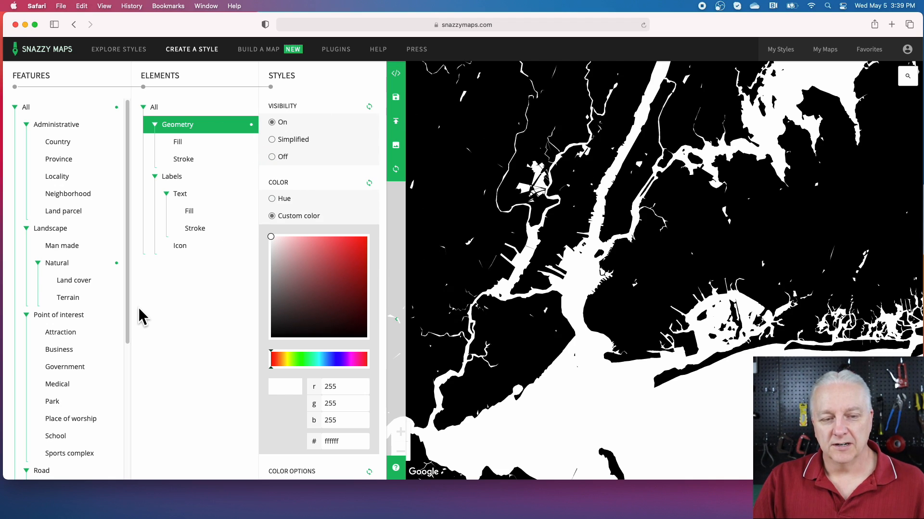
mouse_move(161, 206)
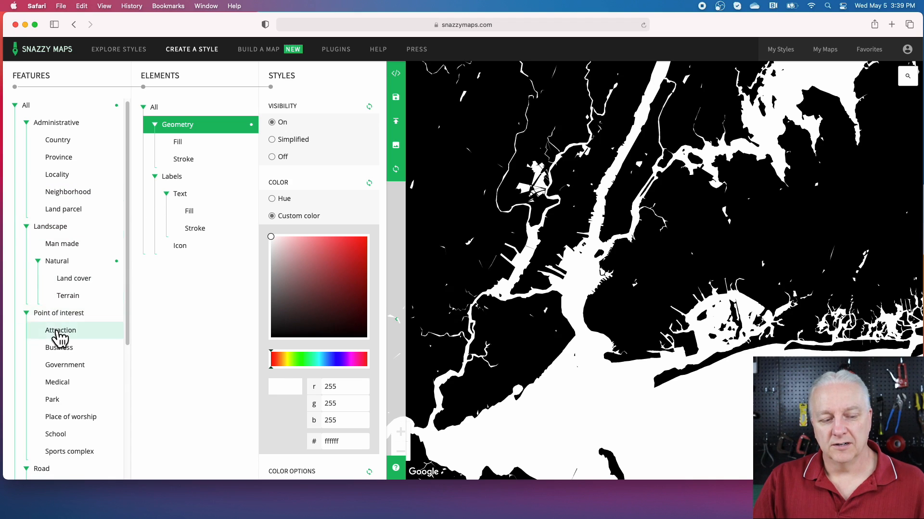
Colour the road geometry black and reset the natural landscape geometry's visibility style
scroll(down, 3)
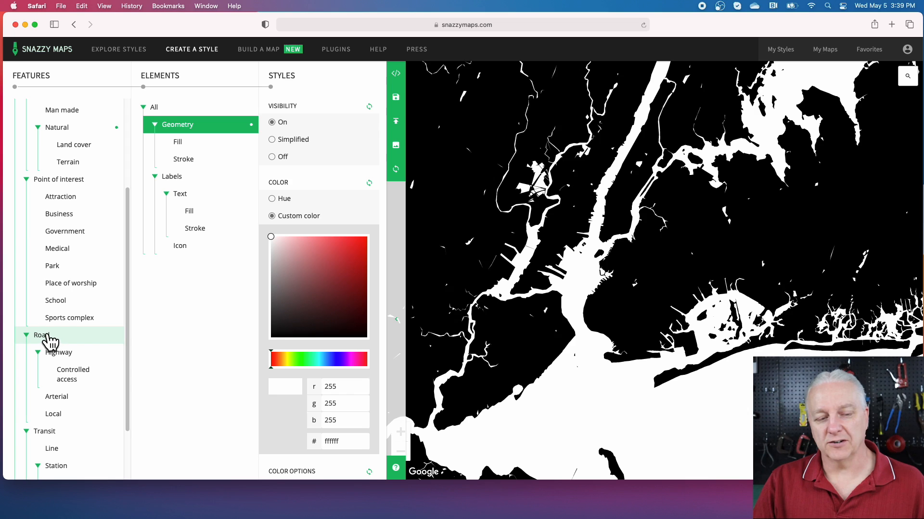
click(42, 335)
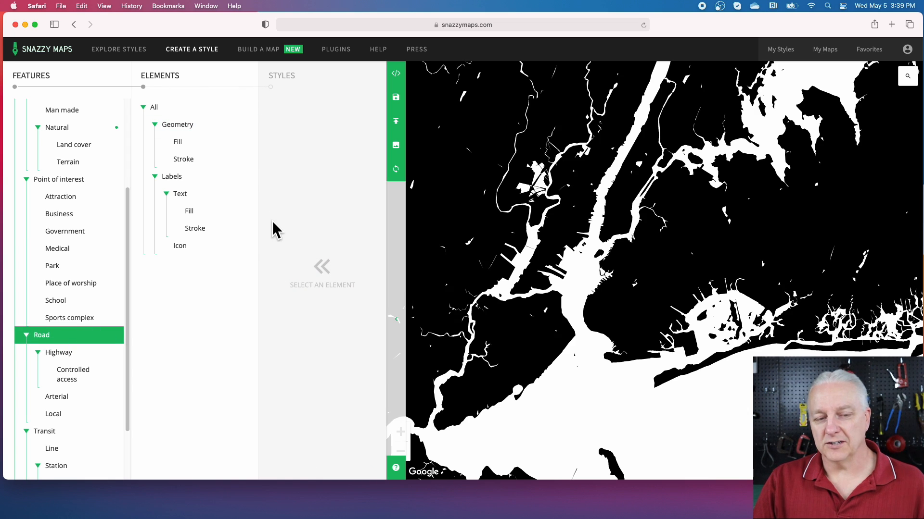
click(178, 124)
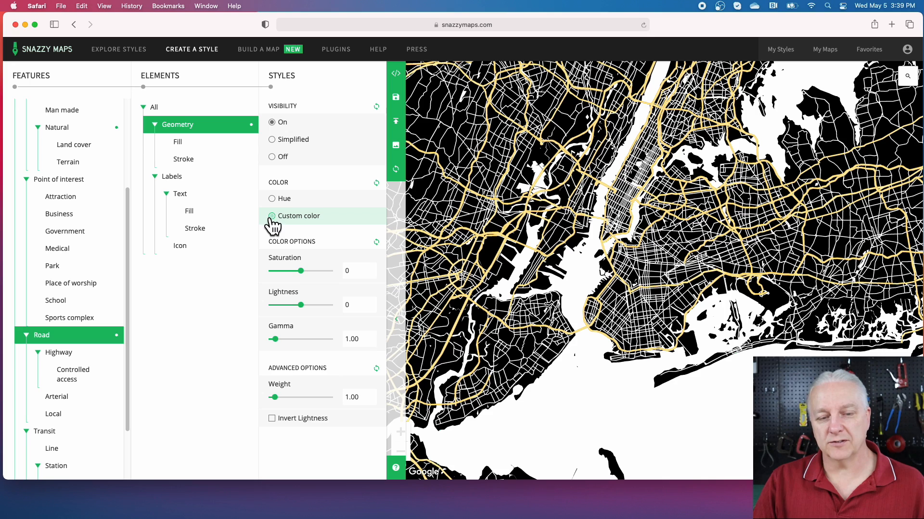
click(299, 216)
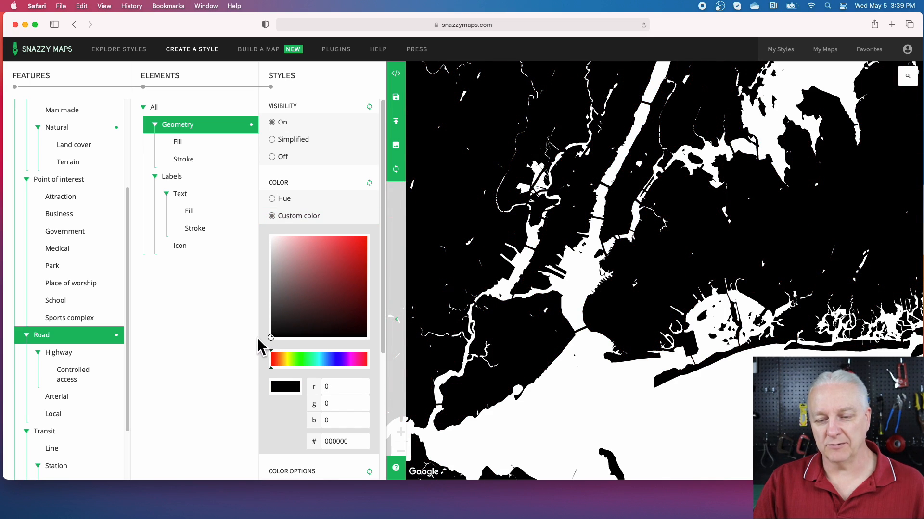
mouse_move(56, 127)
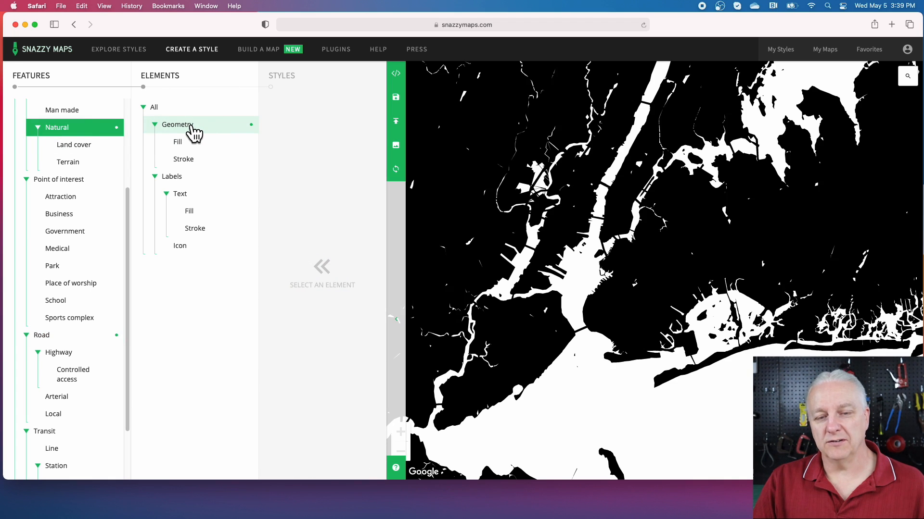
click(177, 124)
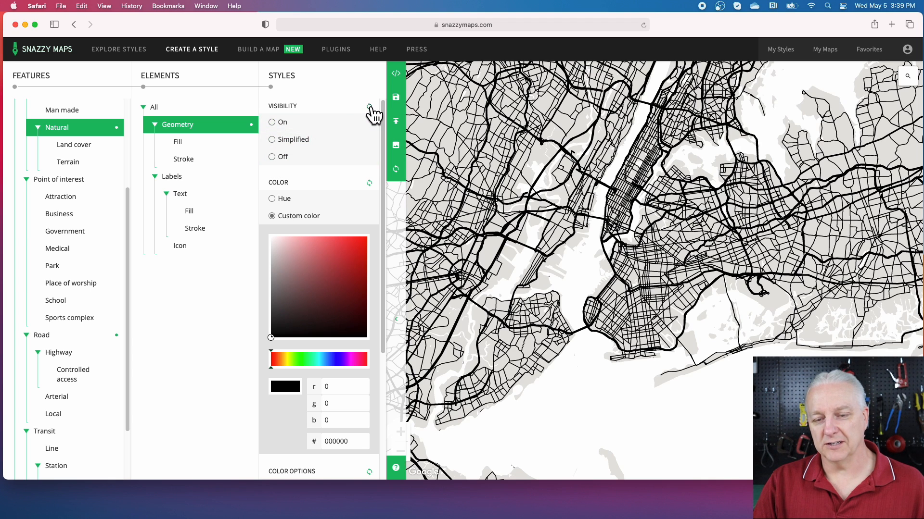
mouse_move(253, 397)
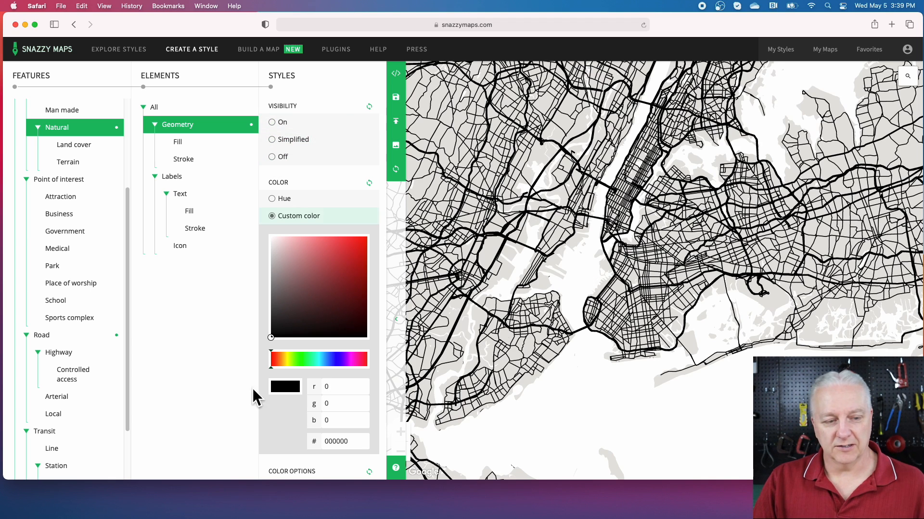
scroll(down, 3)
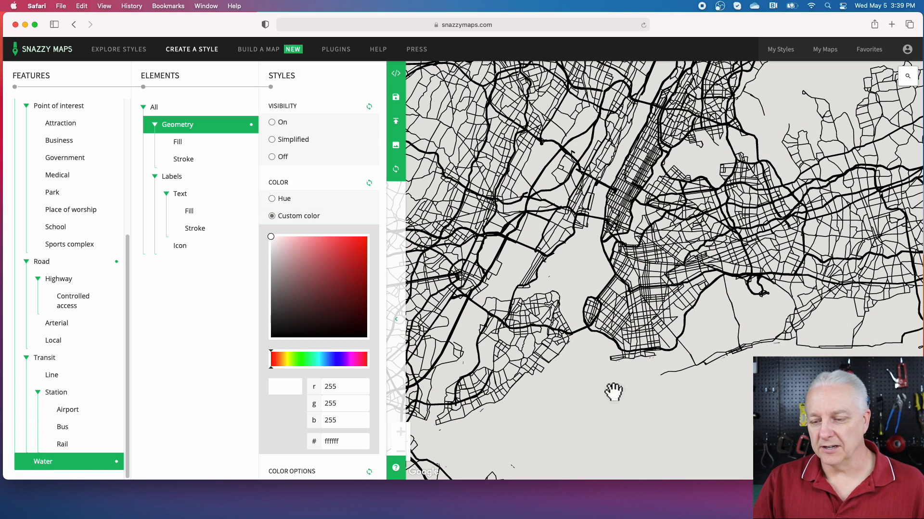
mouse_move(238, 191)
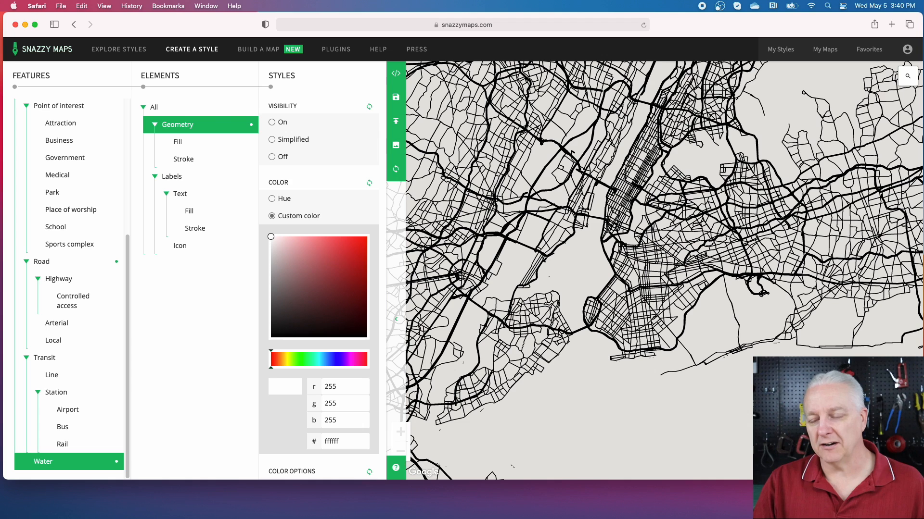
mouse_move(677, 205)
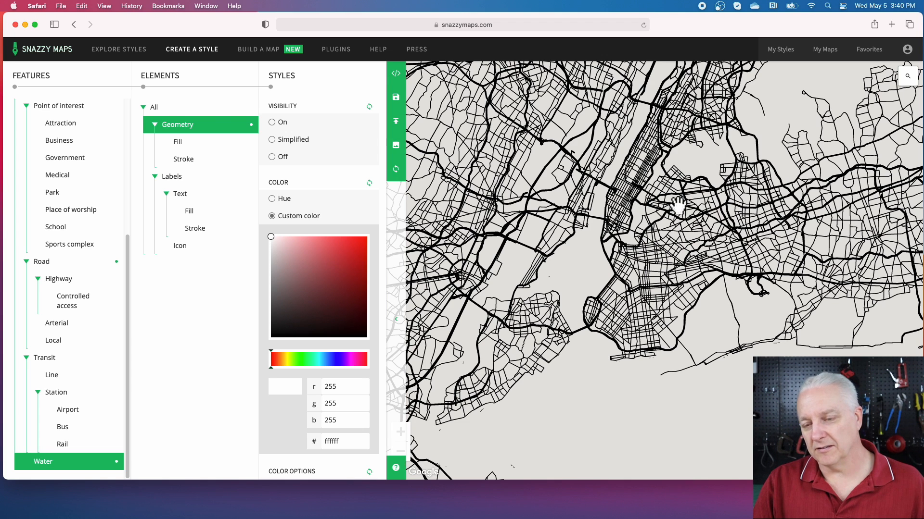
mouse_move(465, 148)
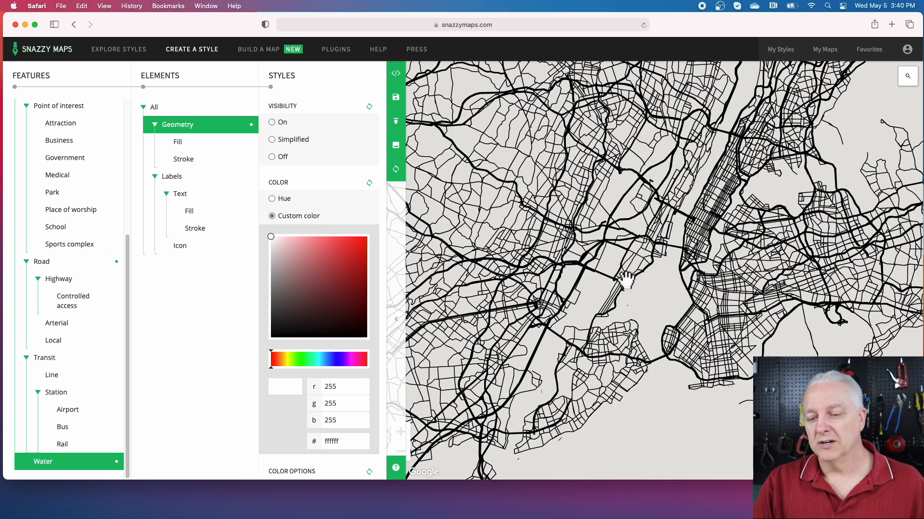
mouse_move(710, 197)
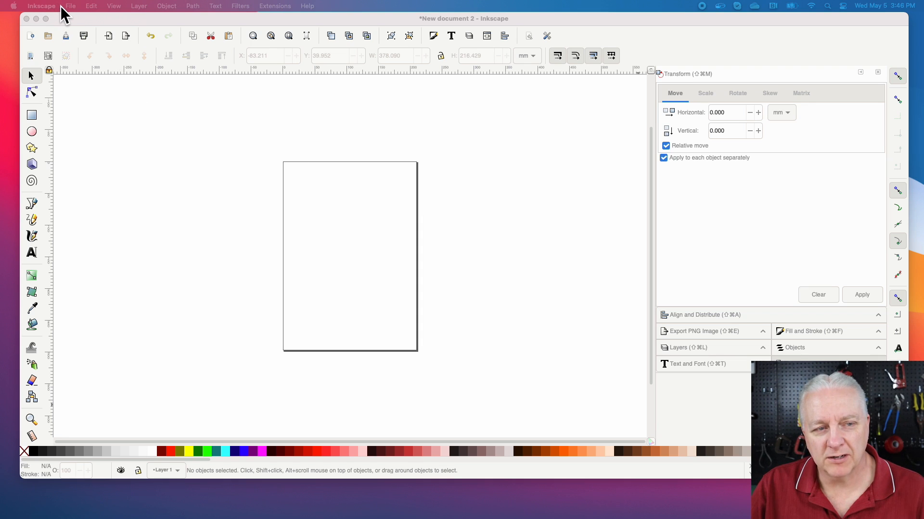
Import the exported black-and-white map PNG through File > Import
click(70, 6)
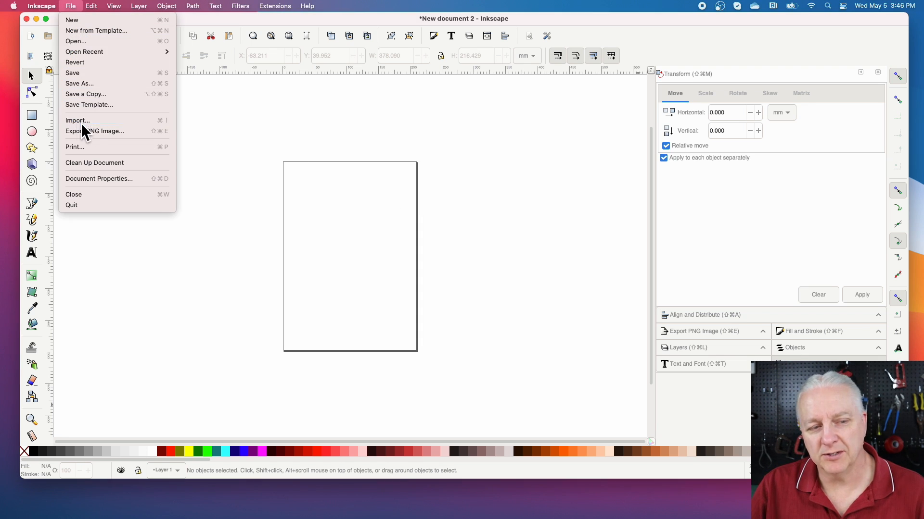
click(77, 120)
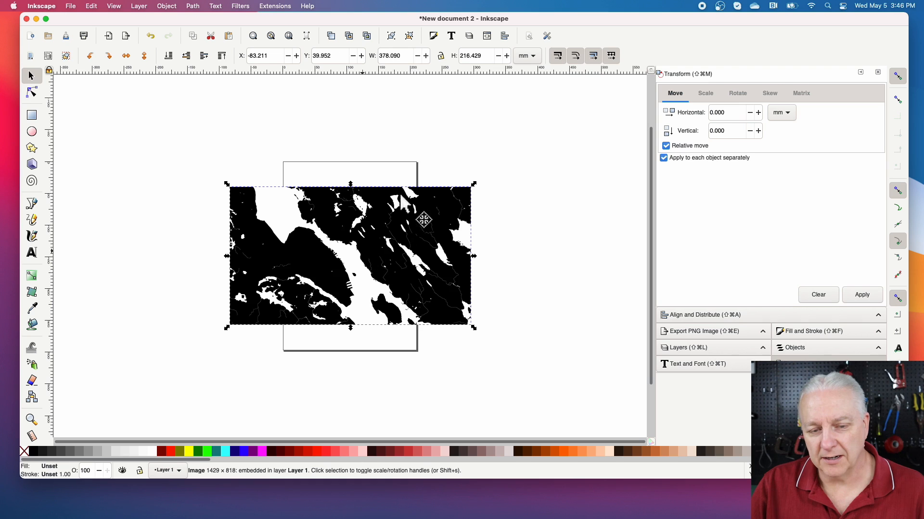
mouse_move(198, 239)
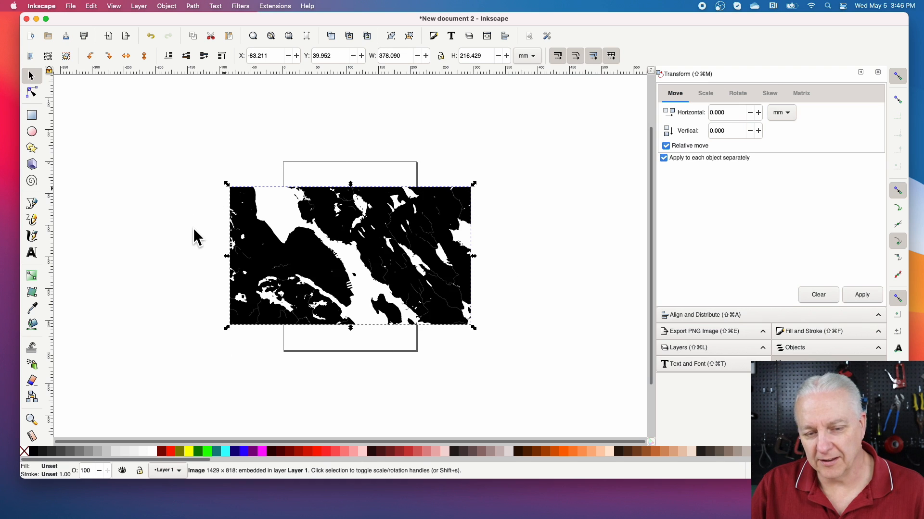
mouse_move(476, 197)
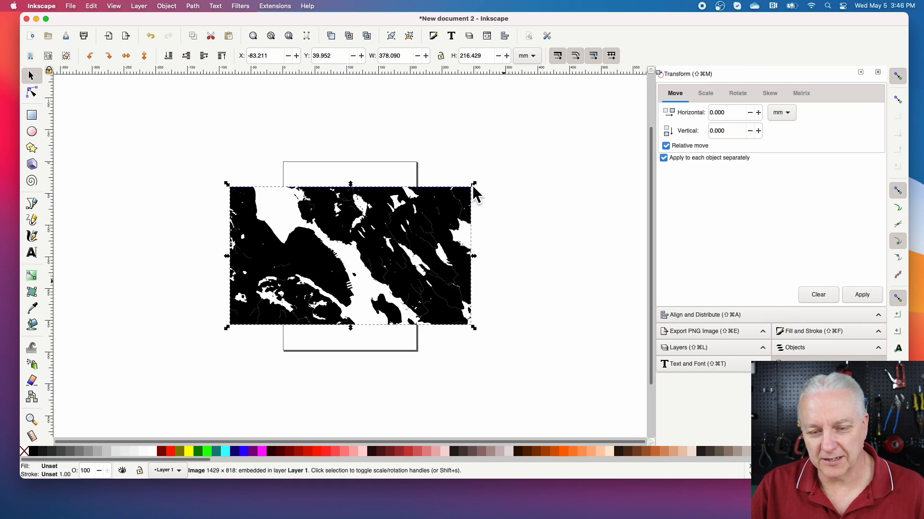
mouse_move(228, 270)
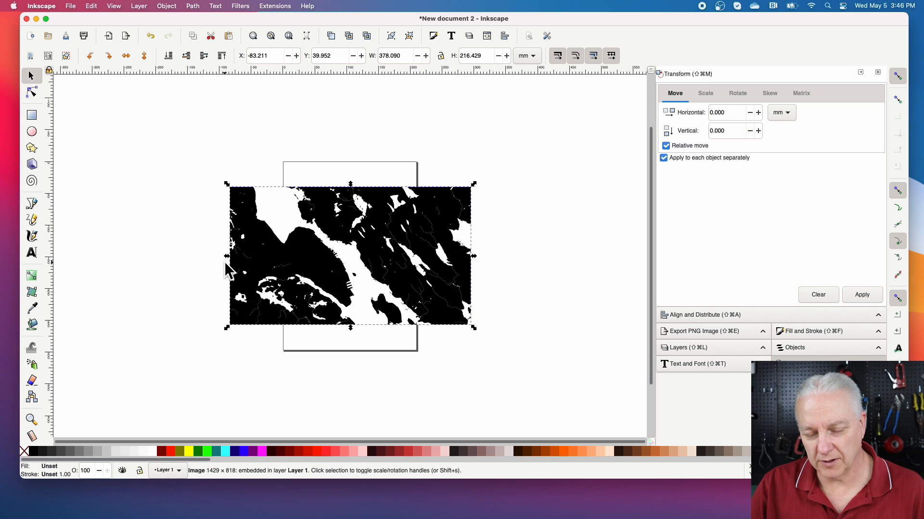
mouse_move(318, 303)
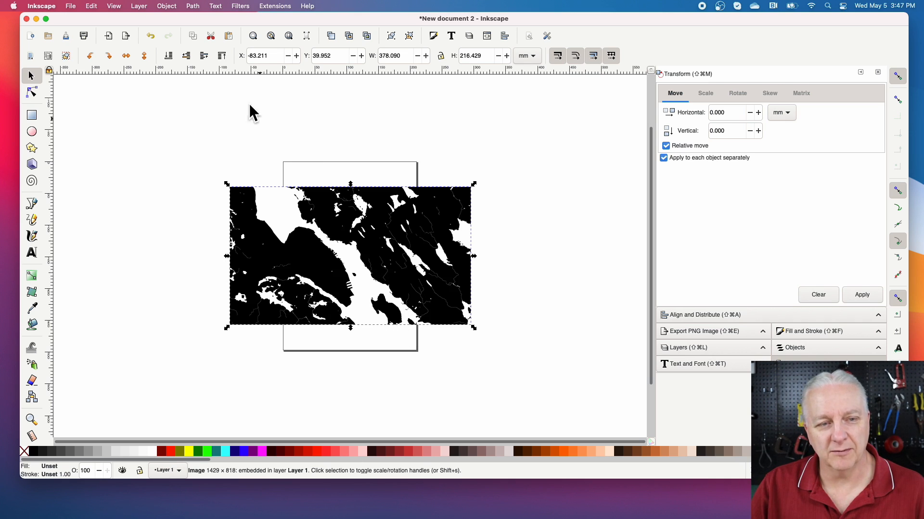
mouse_move(357, 265)
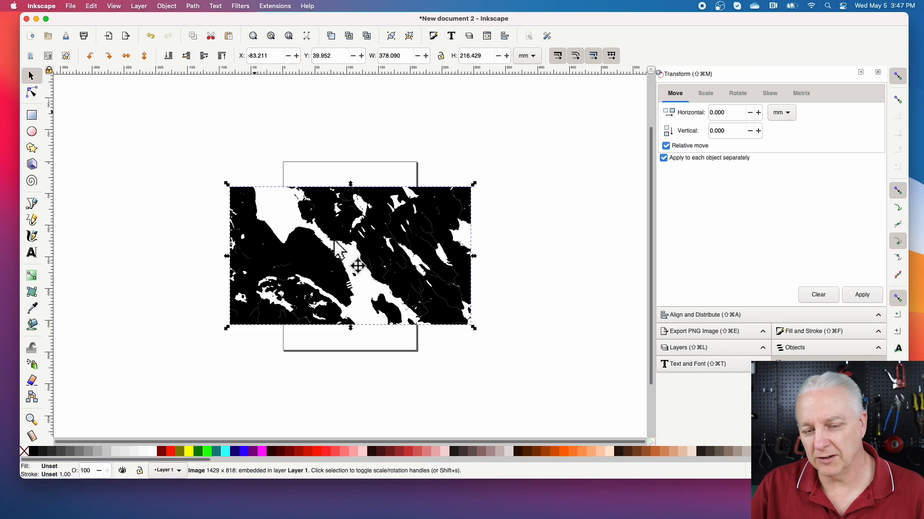
mouse_move(214, 25)
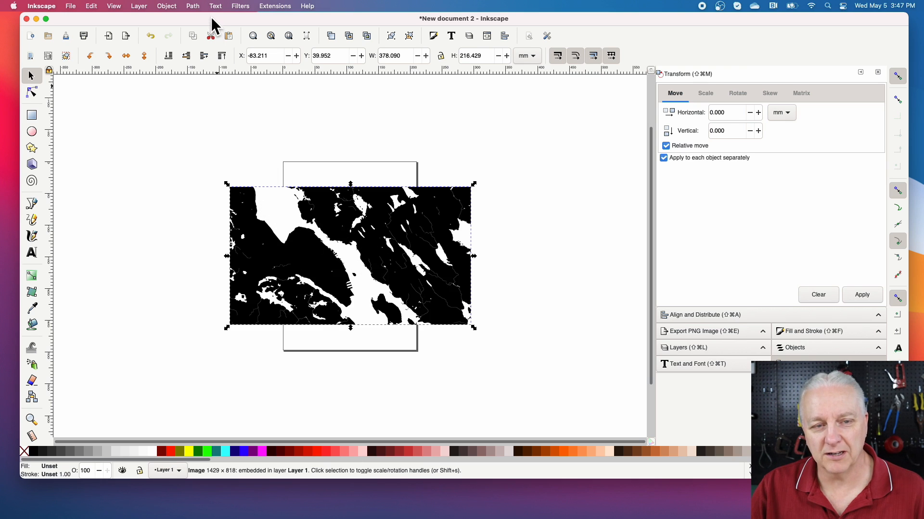
Trace the map bitmap with Single scan at brightness cutoff 0.450, preview, and apply
click(192, 5)
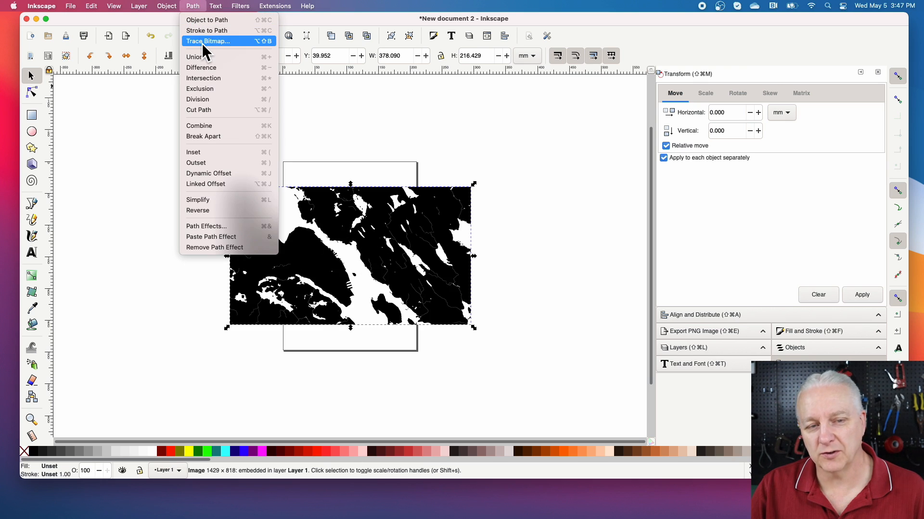
click(207, 40)
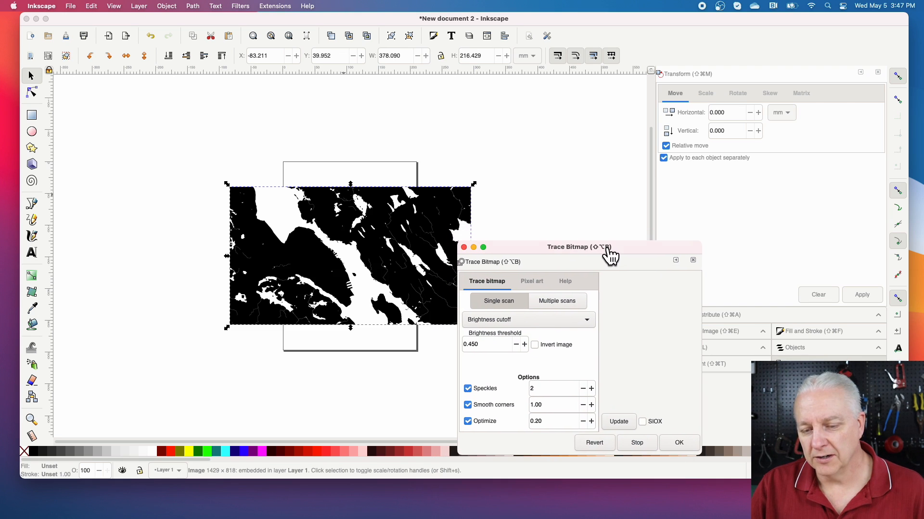
mouse_move(198, 17)
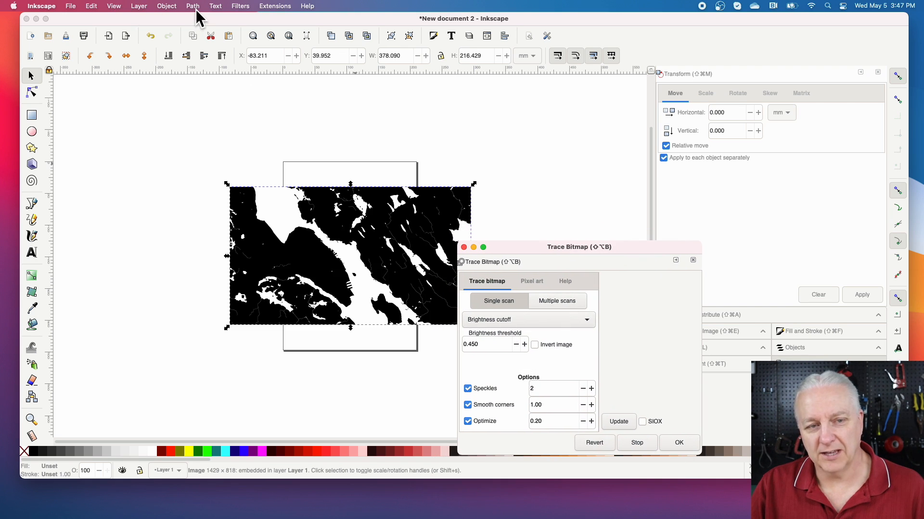
mouse_move(561, 371)
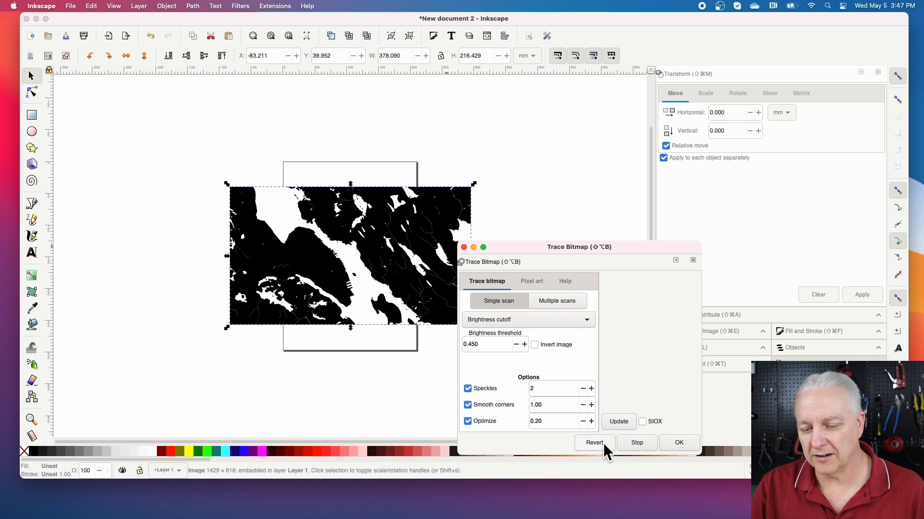
click(618, 421)
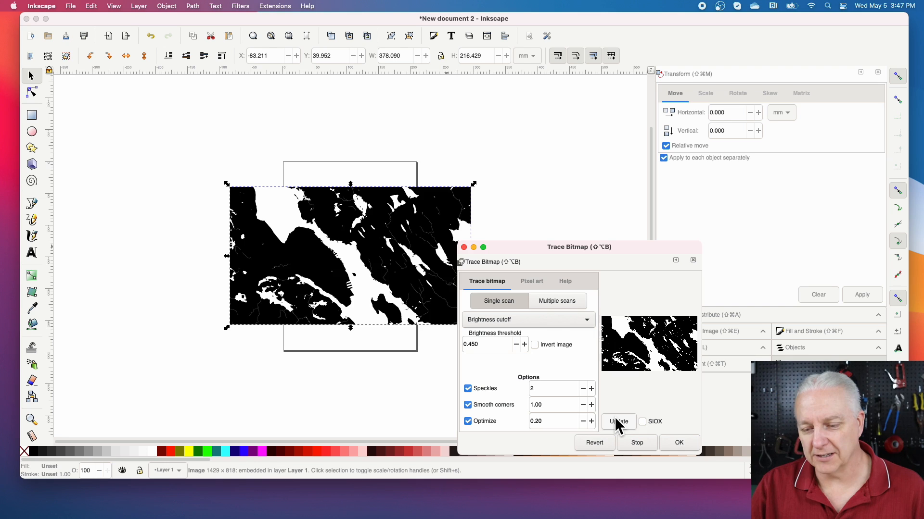
click(617, 421)
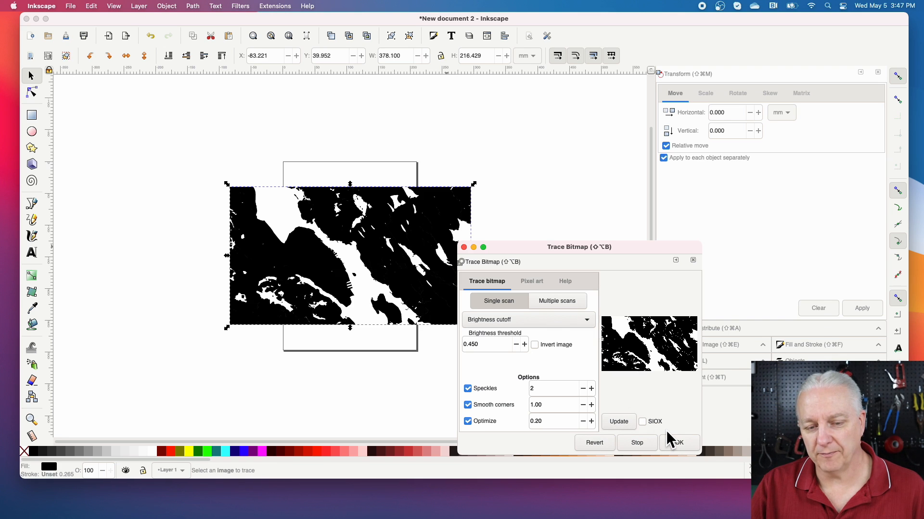
click(681, 442)
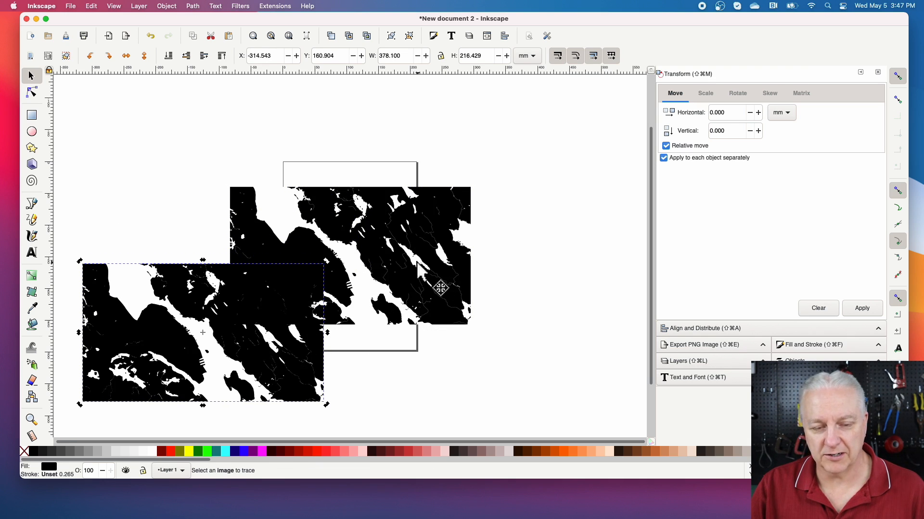
mouse_move(82, 106)
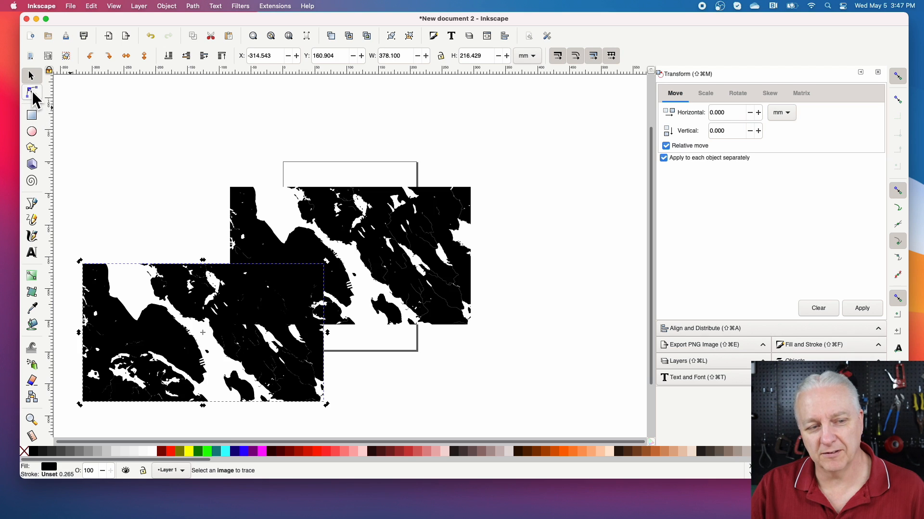
Delete the original bitmap, keep the traced path over the page, and stroke it red
click(31, 92)
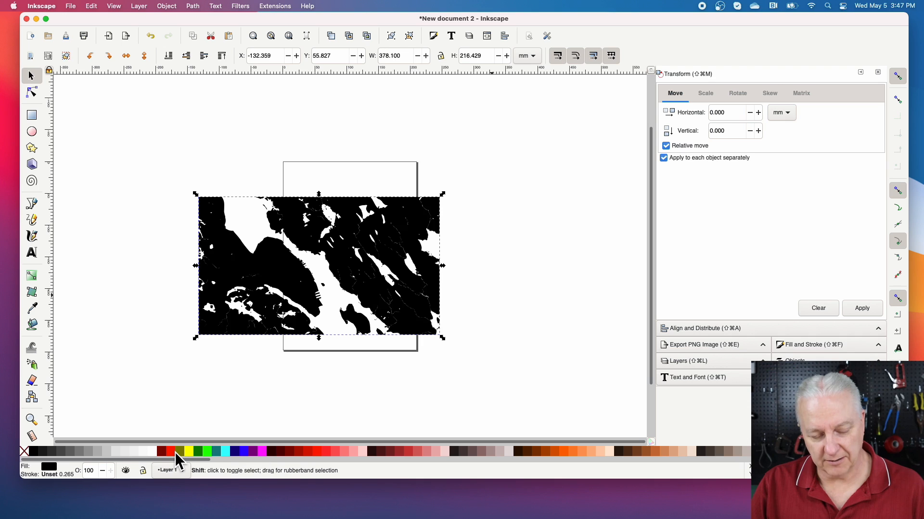
click(163, 451)
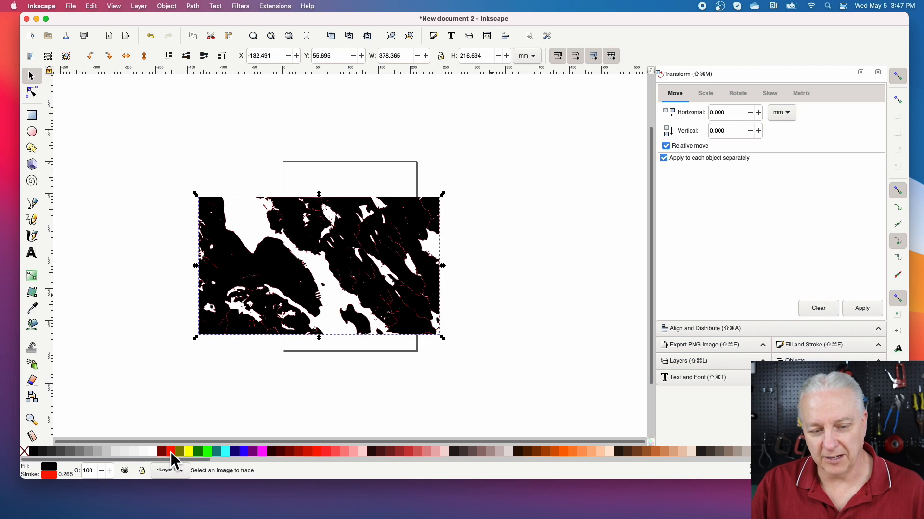
mouse_move(32, 458)
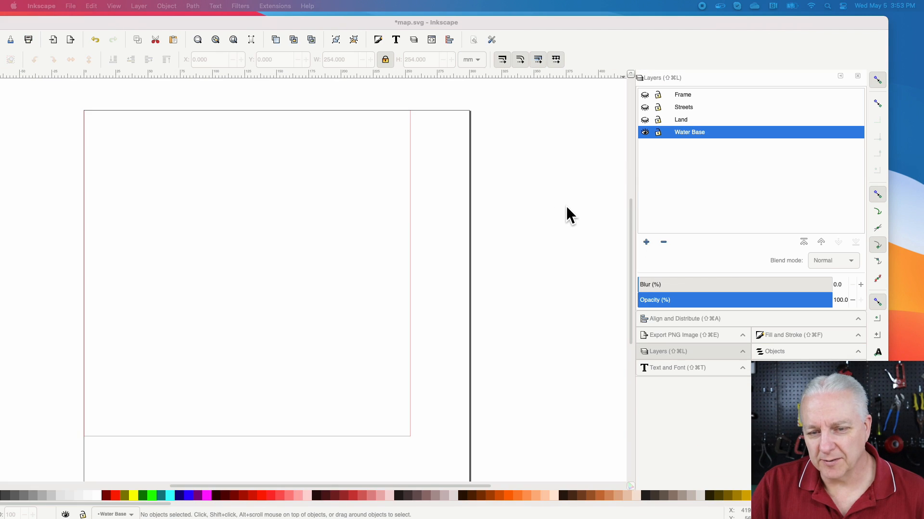
mouse_move(491, 170)
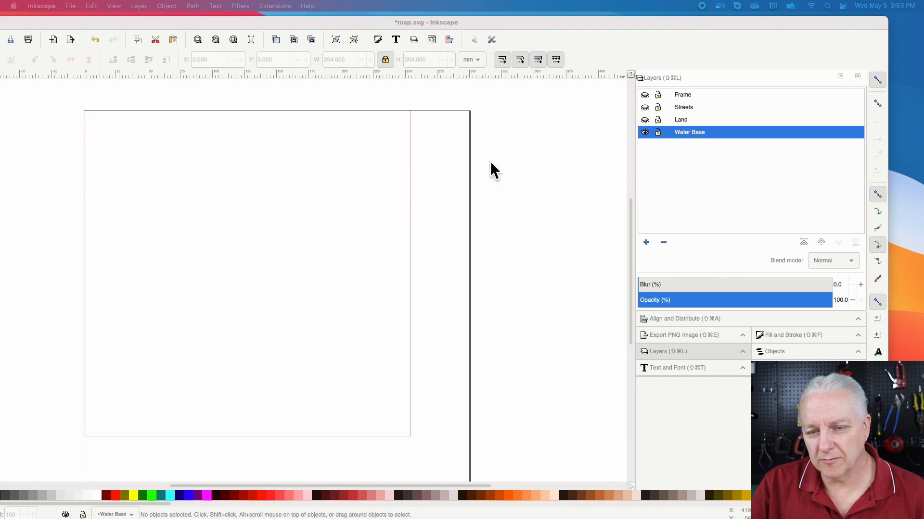
mouse_move(688, 113)
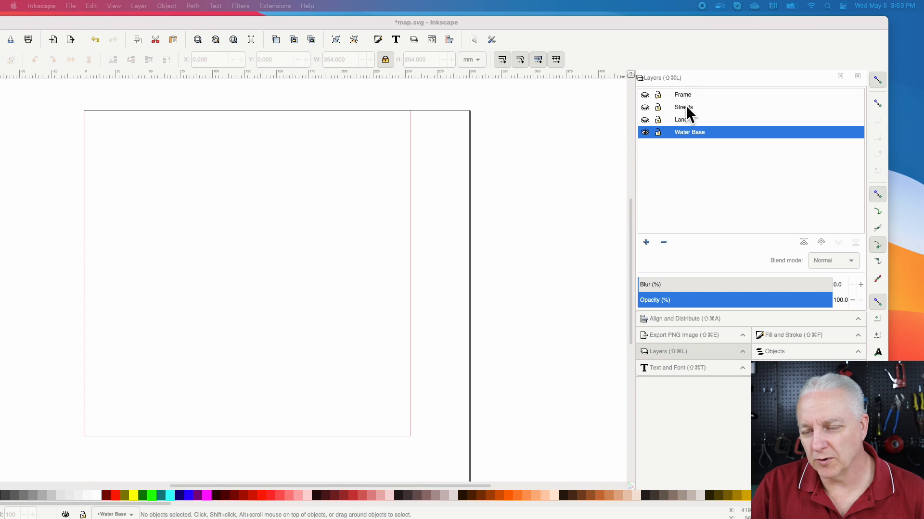
mouse_move(684, 131)
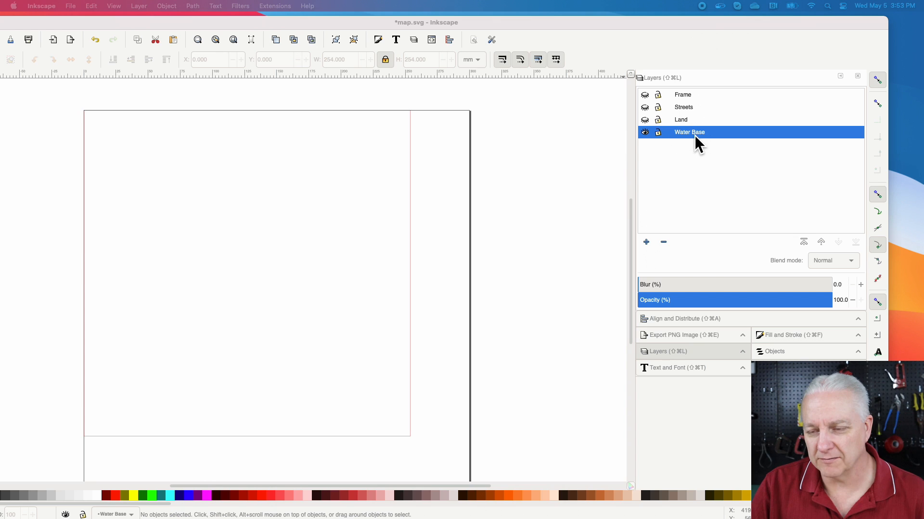
mouse_move(520, 178)
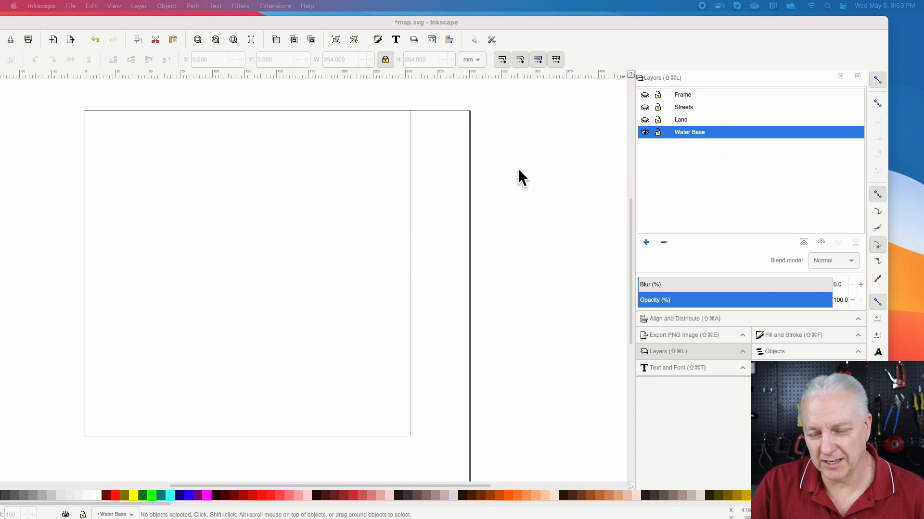
mouse_move(415, 200)
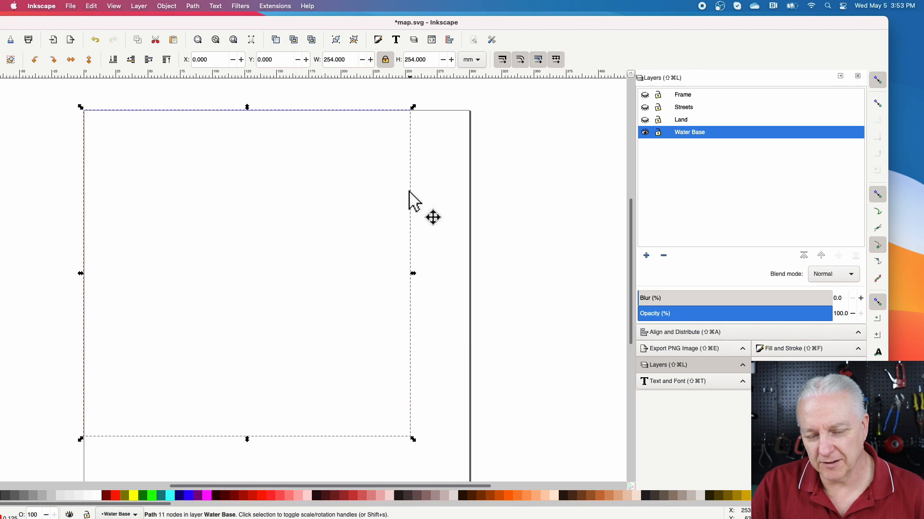
mouse_move(405, 118)
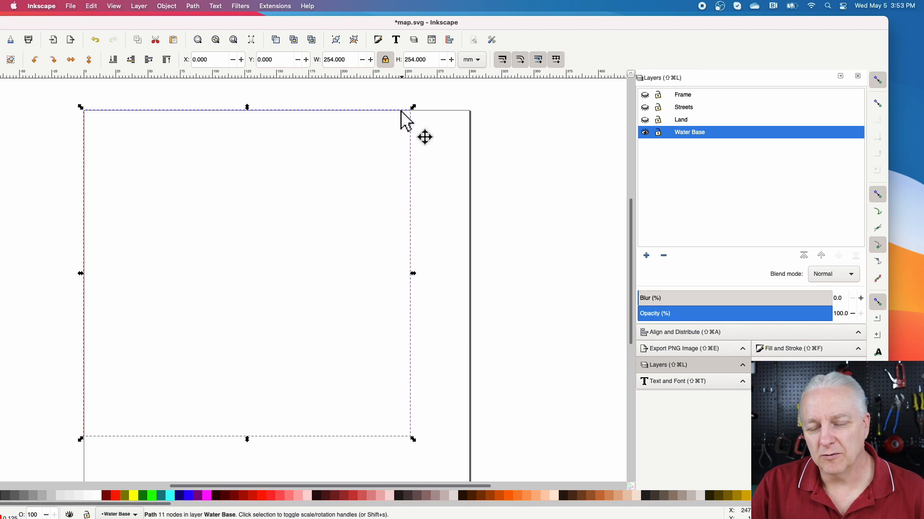
mouse_move(407, 100)
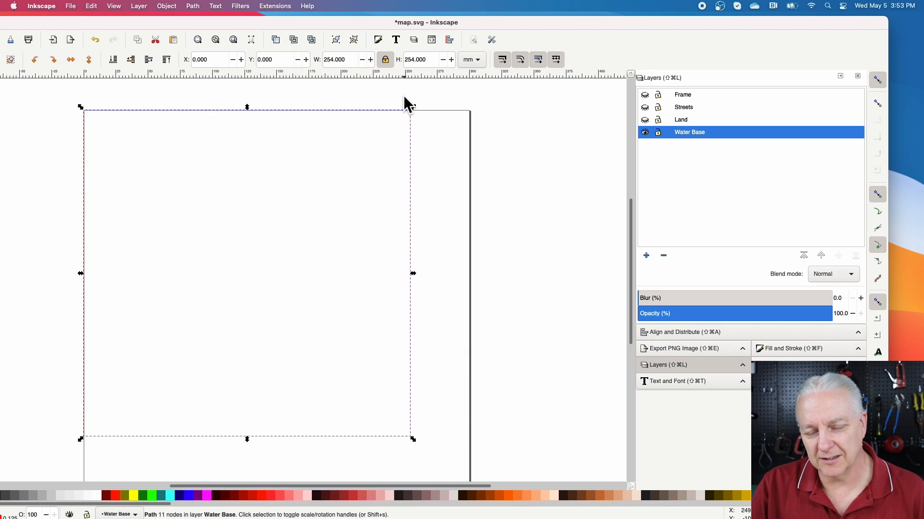
mouse_move(413, 121)
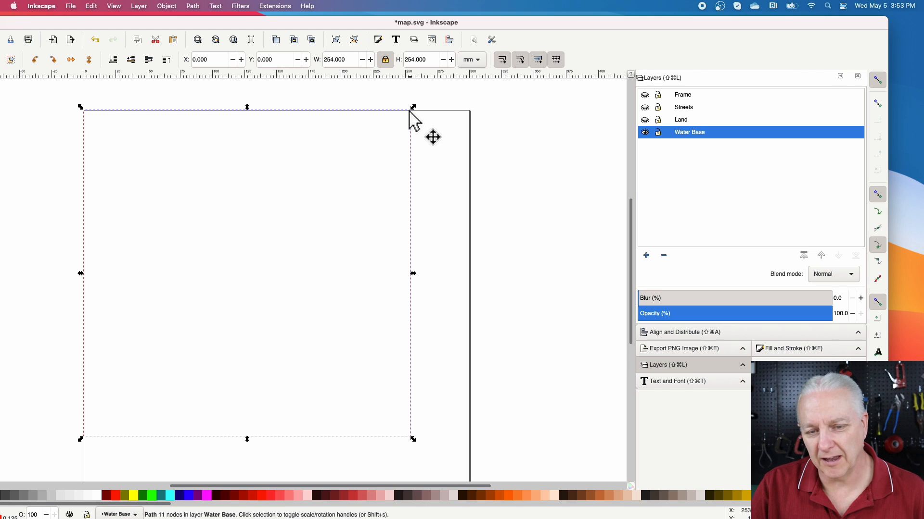
mouse_move(353, 215)
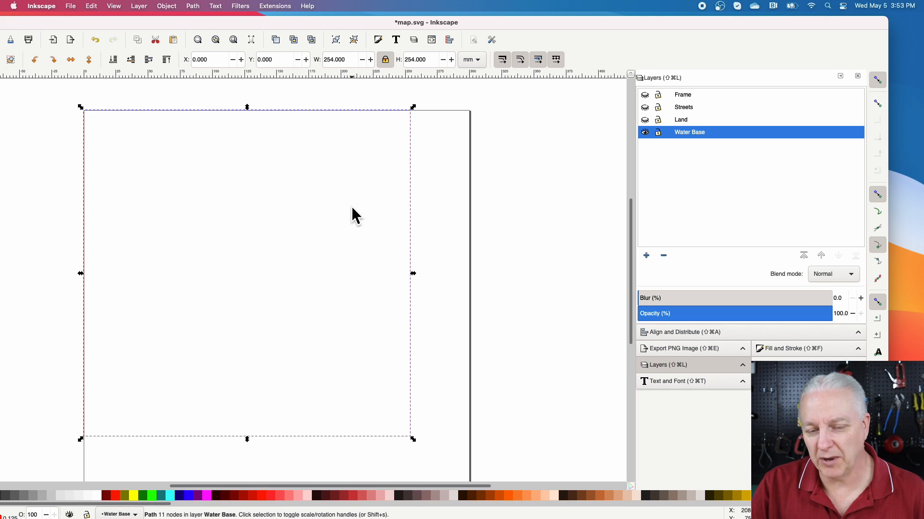
mouse_move(435, 184)
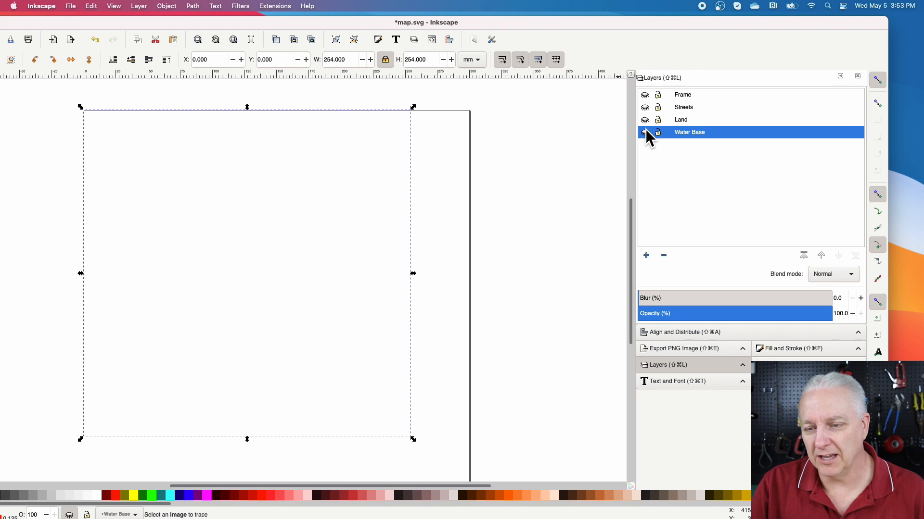
Toggle the Land, Streets and Frame layer eye icons, ending with only Land visible
click(644, 132)
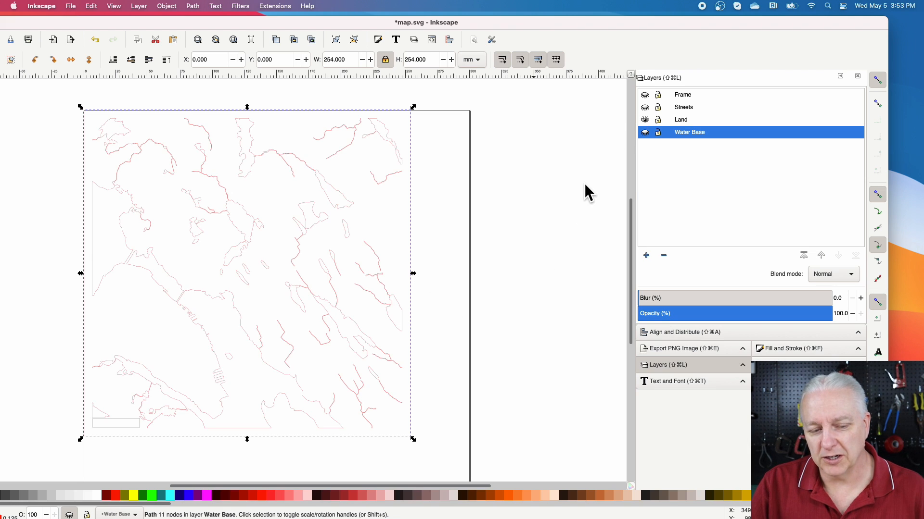
mouse_move(648, 130)
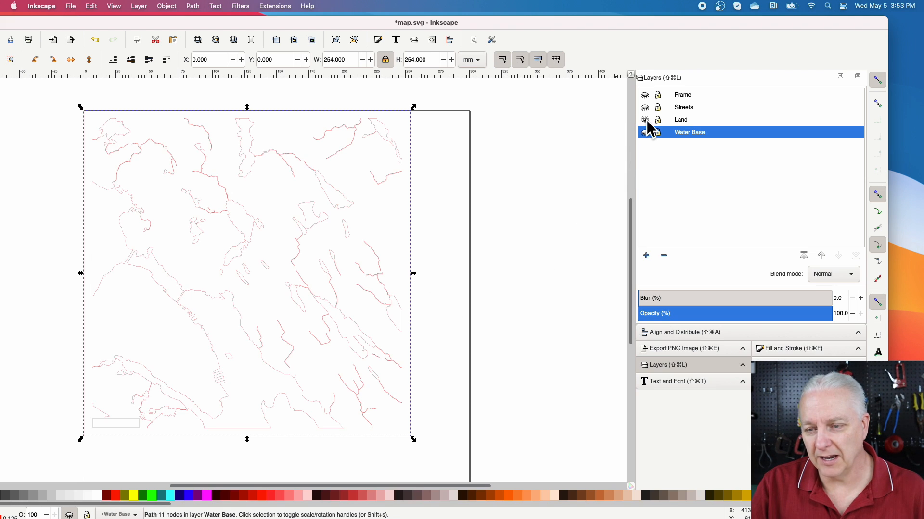
click(645, 107)
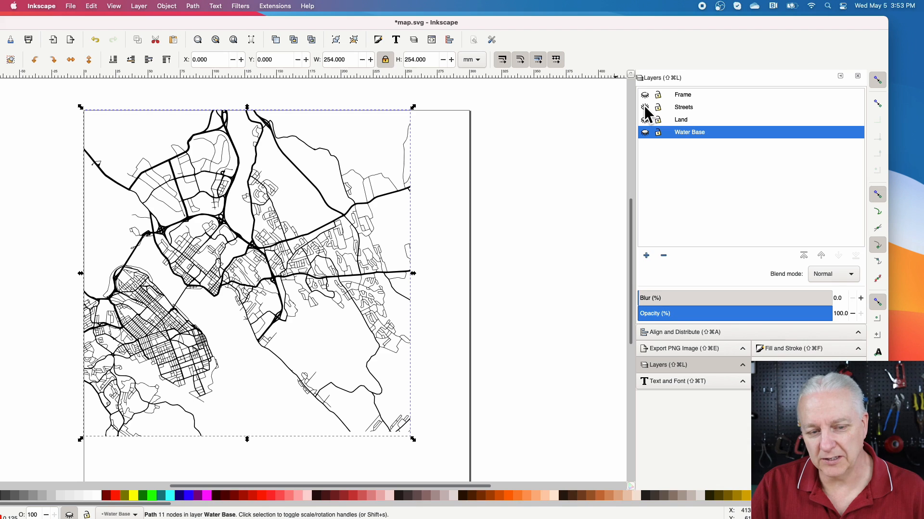
click(644, 120)
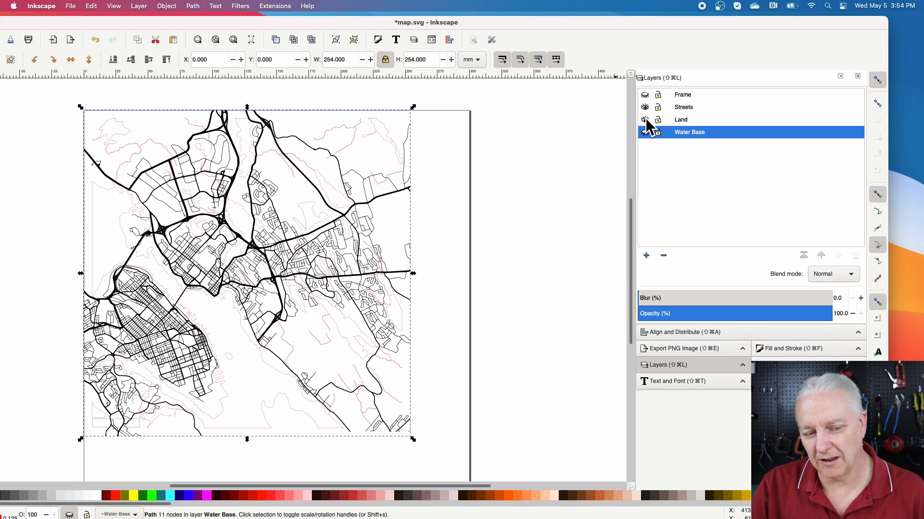
click(645, 120)
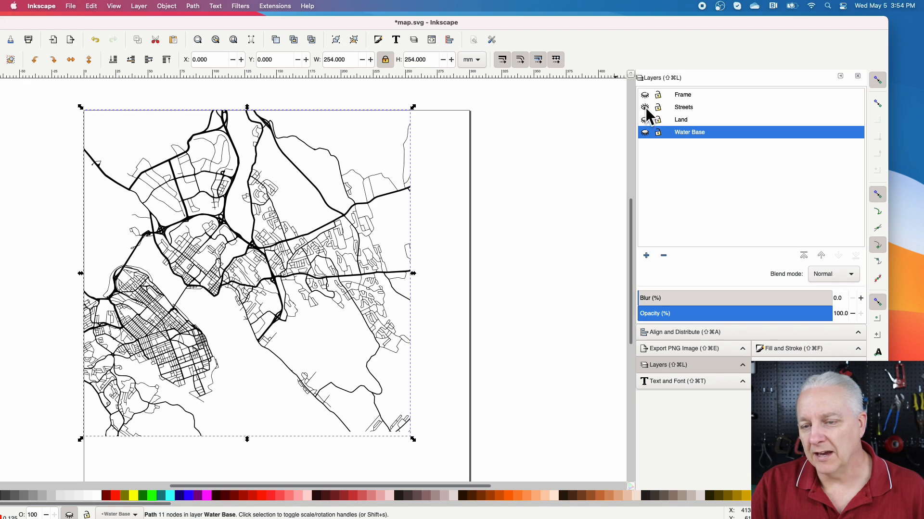
click(645, 107)
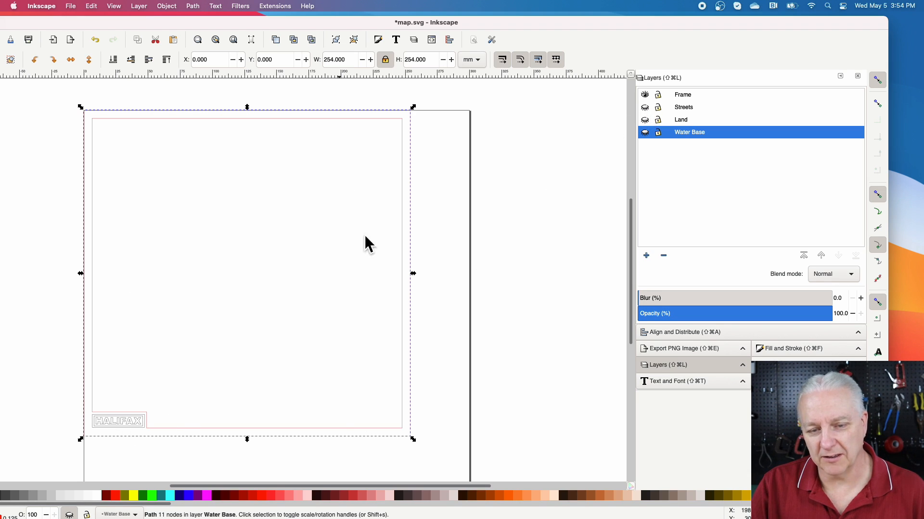
mouse_move(121, 430)
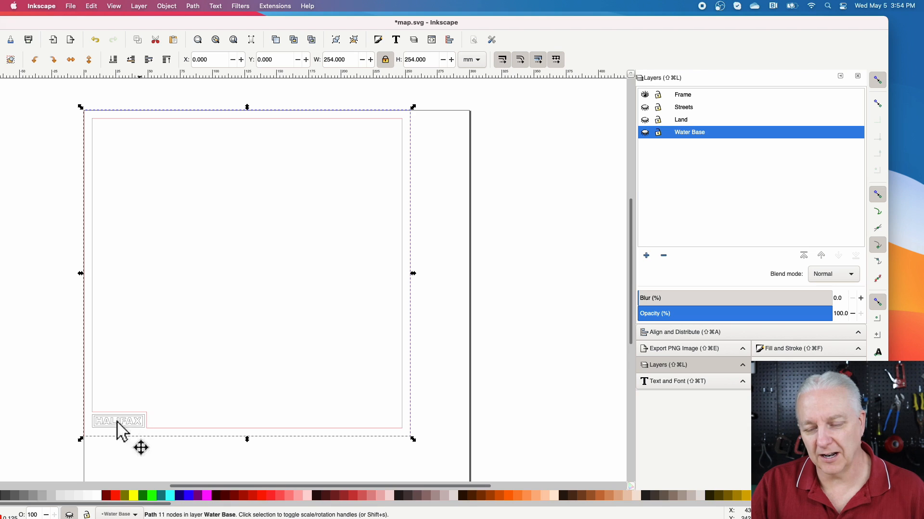
mouse_move(648, 102)
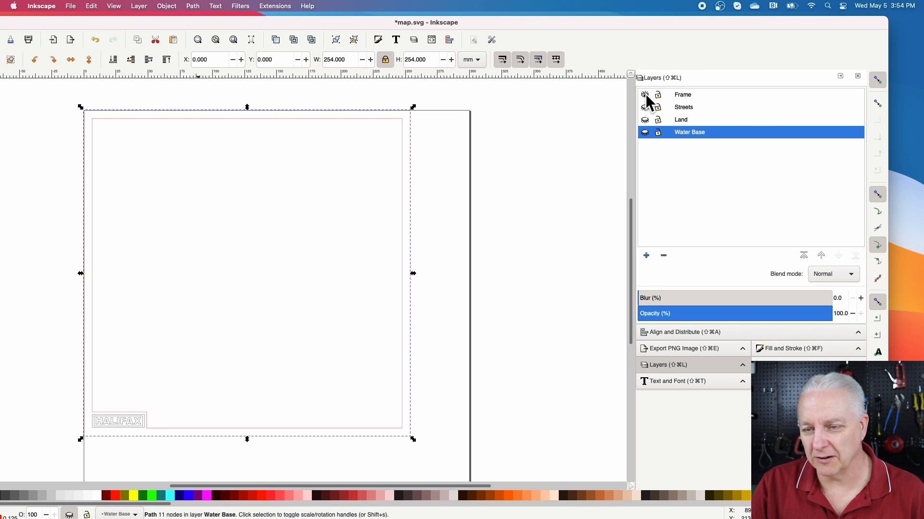
click(644, 94)
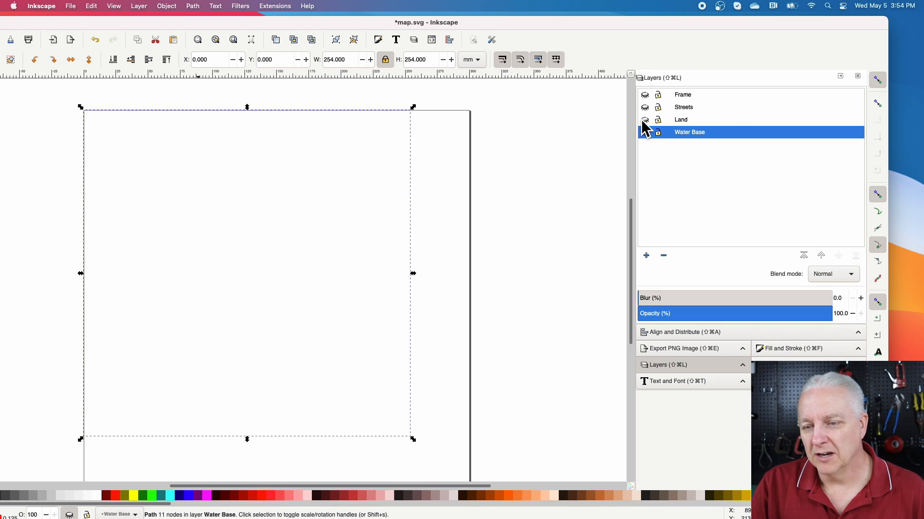
click(644, 119)
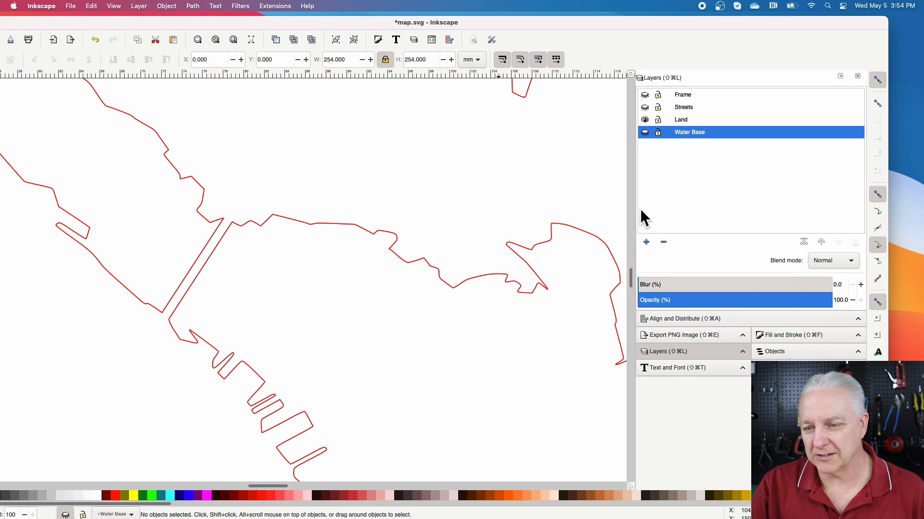
mouse_move(647, 115)
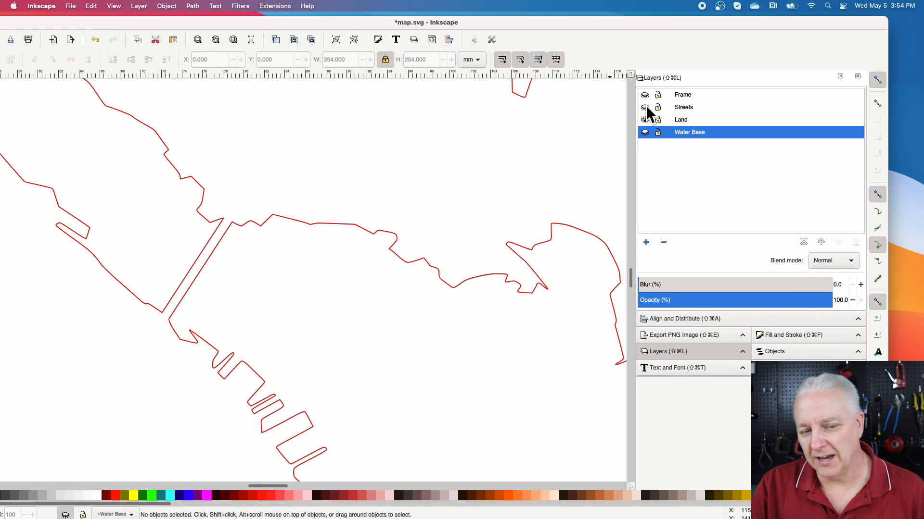
Make the Streets layer visible over the red Land coastline outline
click(645, 107)
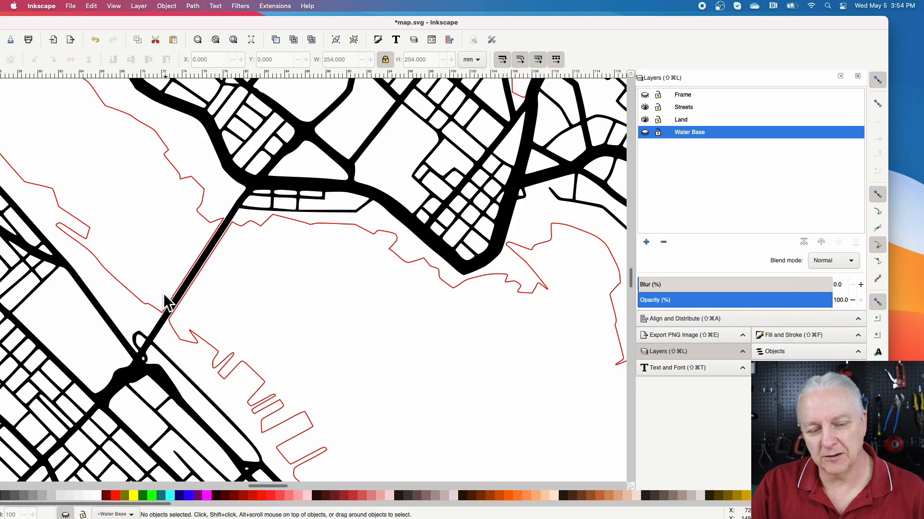
mouse_move(181, 335)
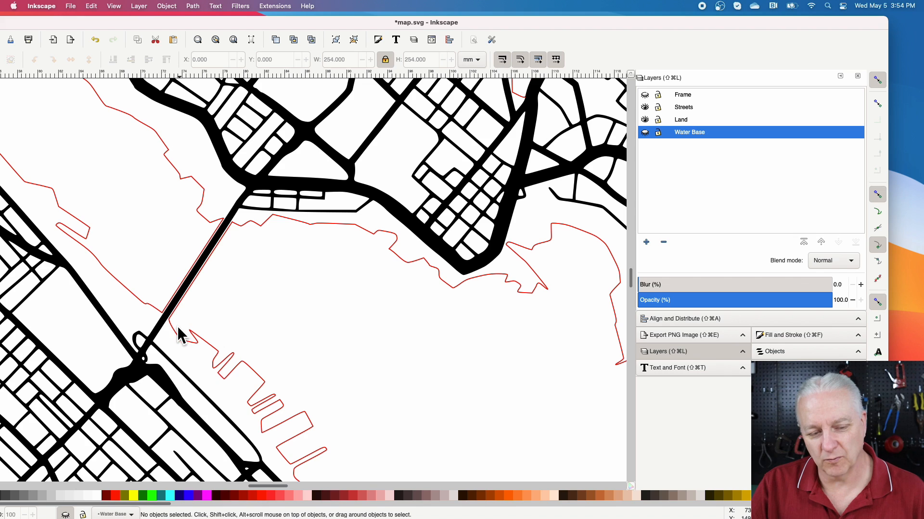
mouse_move(428, 260)
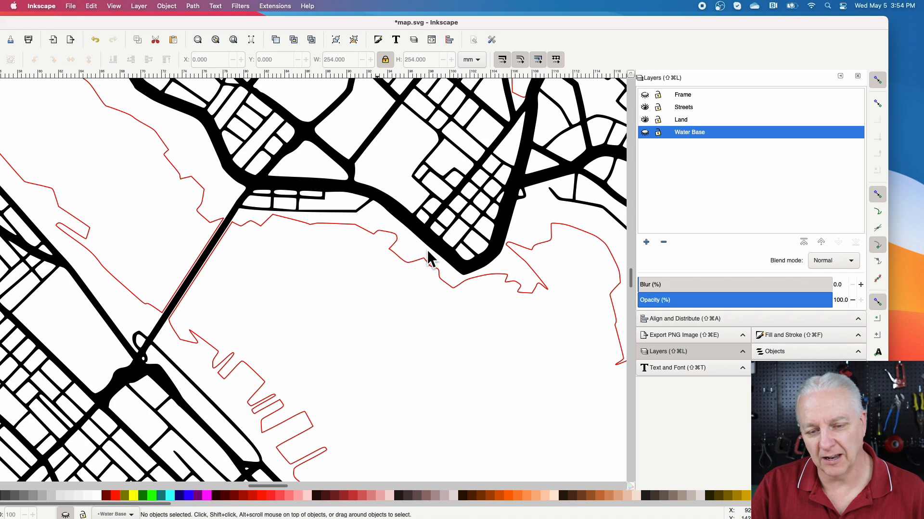
mouse_move(241, 226)
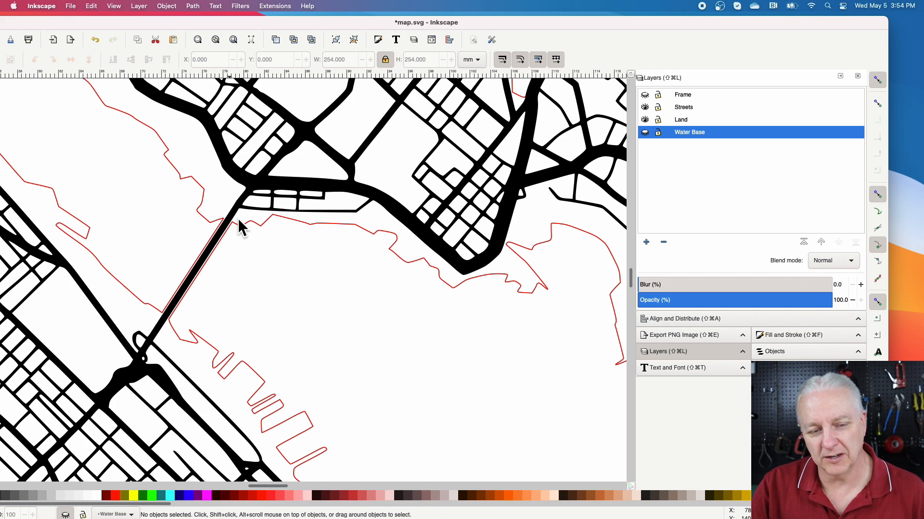
mouse_move(206, 284)
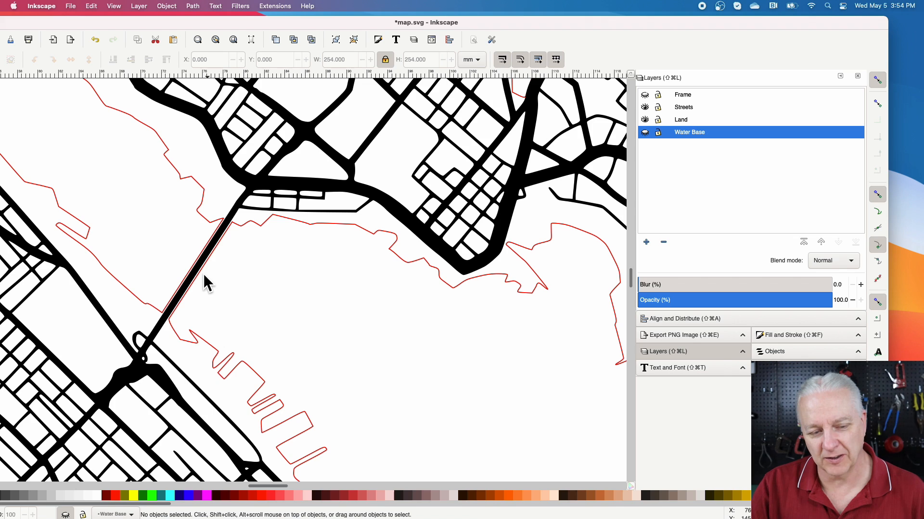
mouse_move(235, 310)
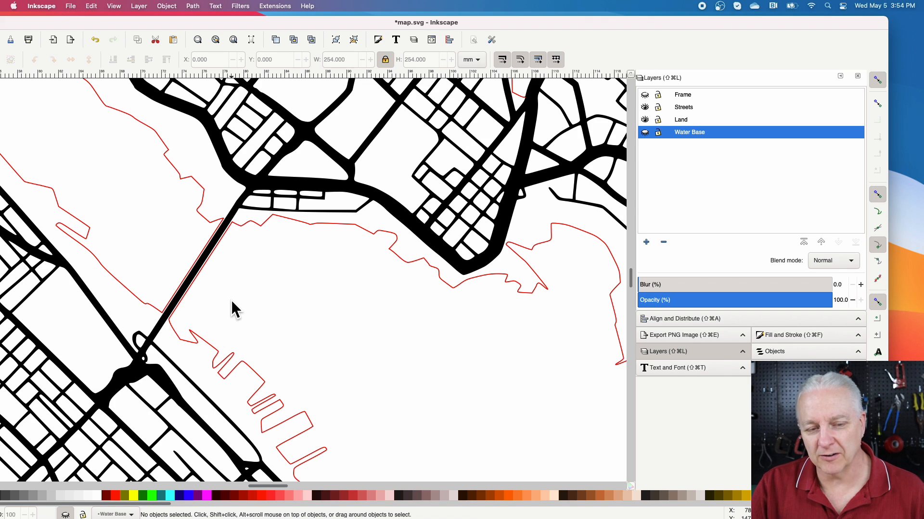
mouse_move(165, 312)
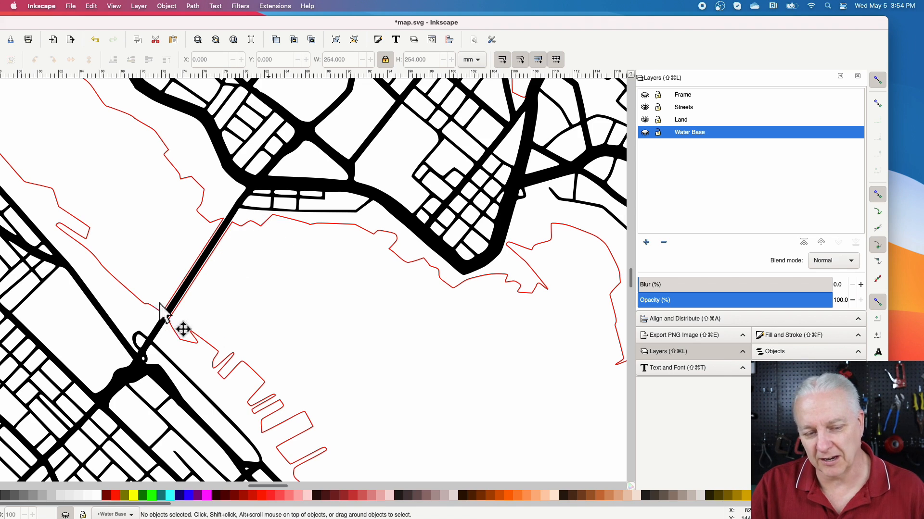
mouse_move(206, 348)
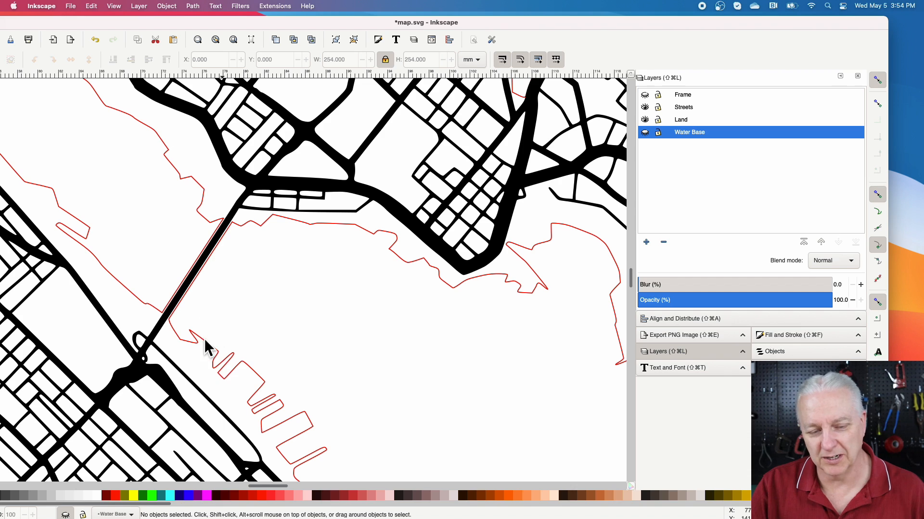
mouse_move(435, 324)
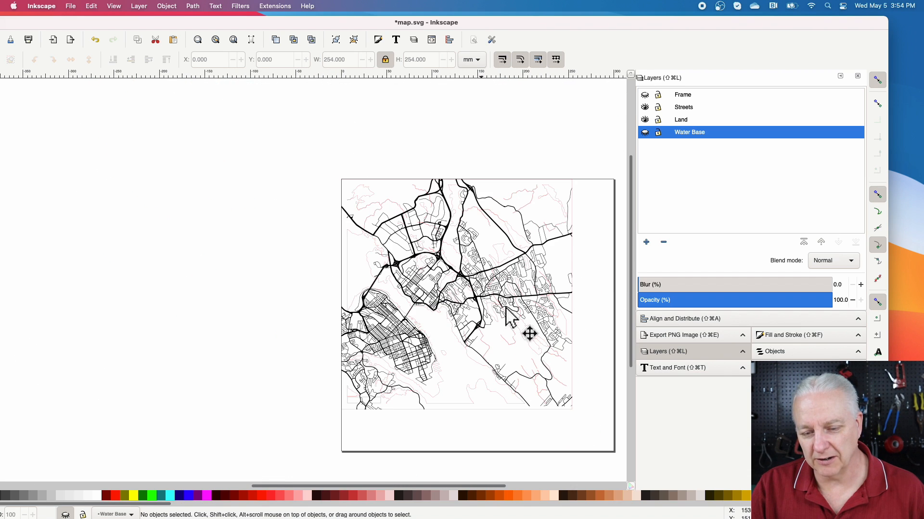
mouse_move(427, 307)
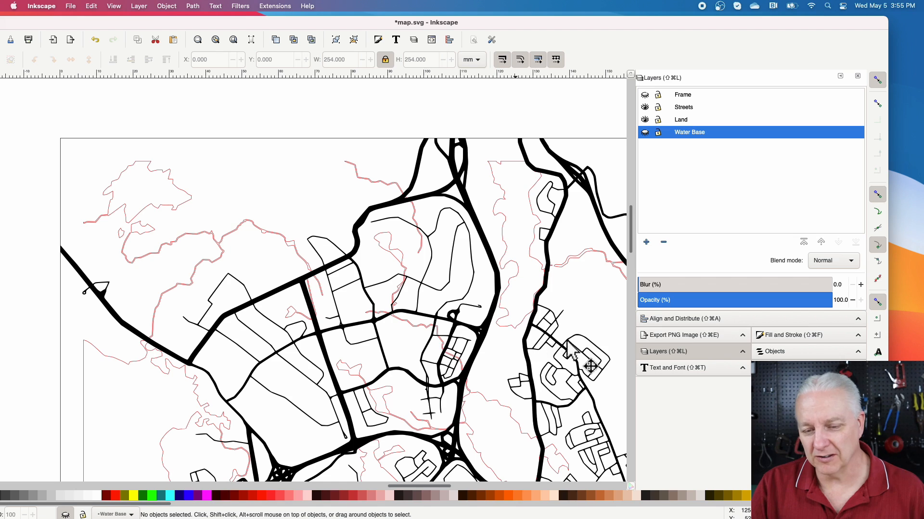
mouse_move(551, 398)
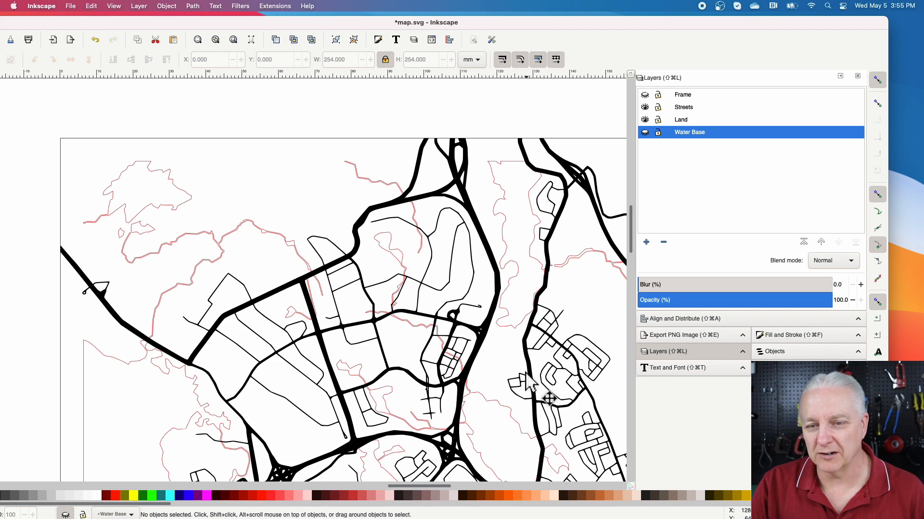
mouse_move(497, 330)
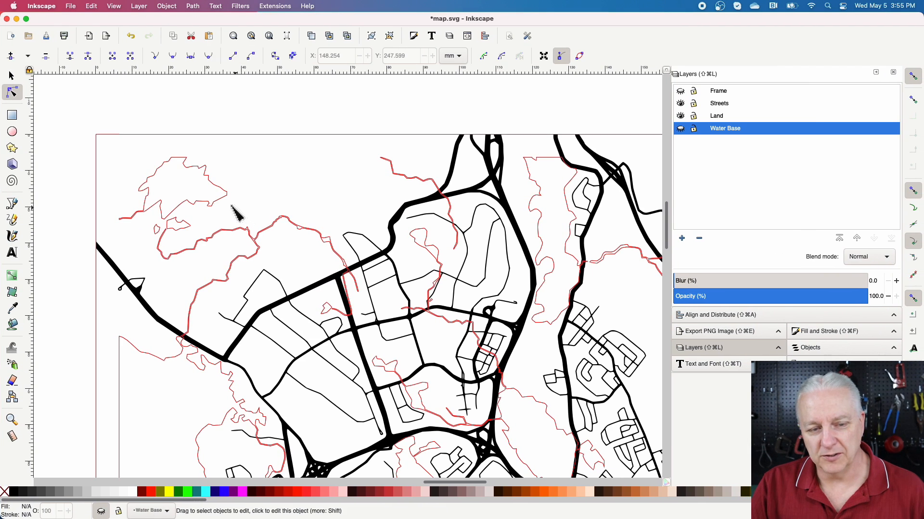
Select the Land layer in the Layers panel, keeping frame, streets and coastline visible
click(716, 116)
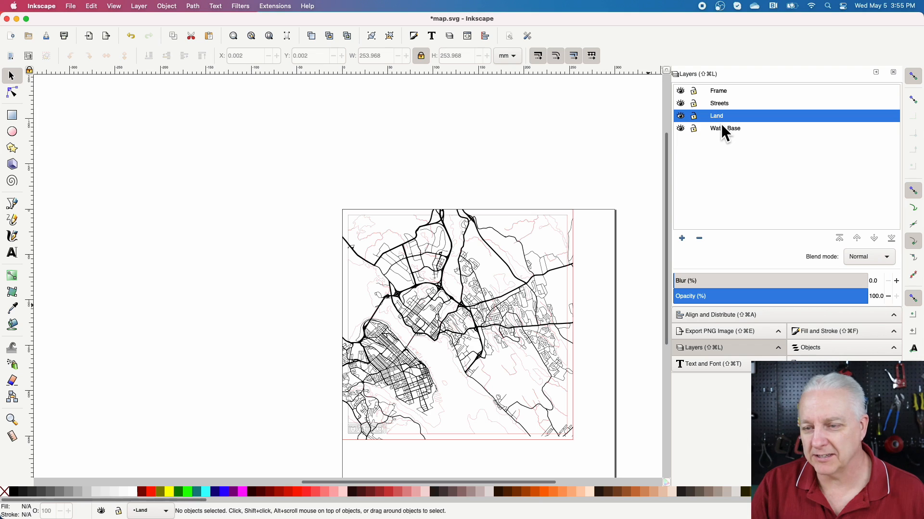
mouse_move(725, 174)
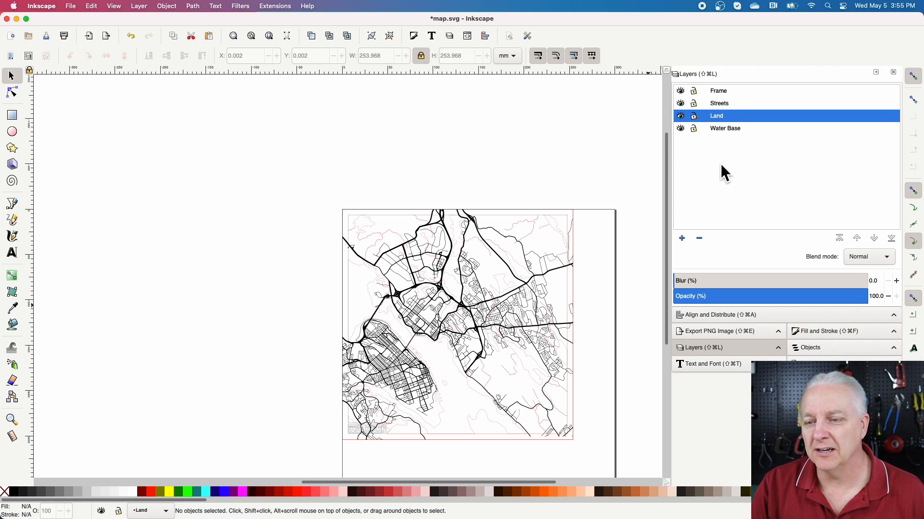
mouse_move(730, 122)
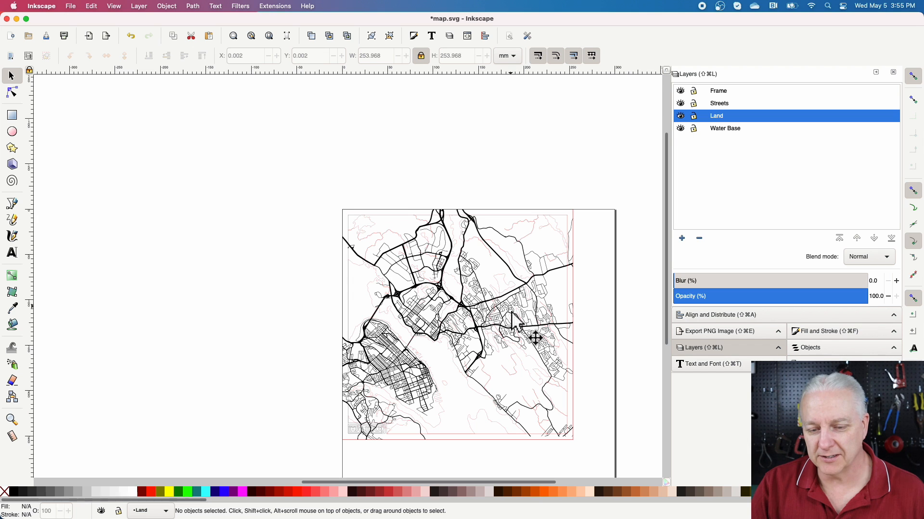
mouse_move(515, 327)
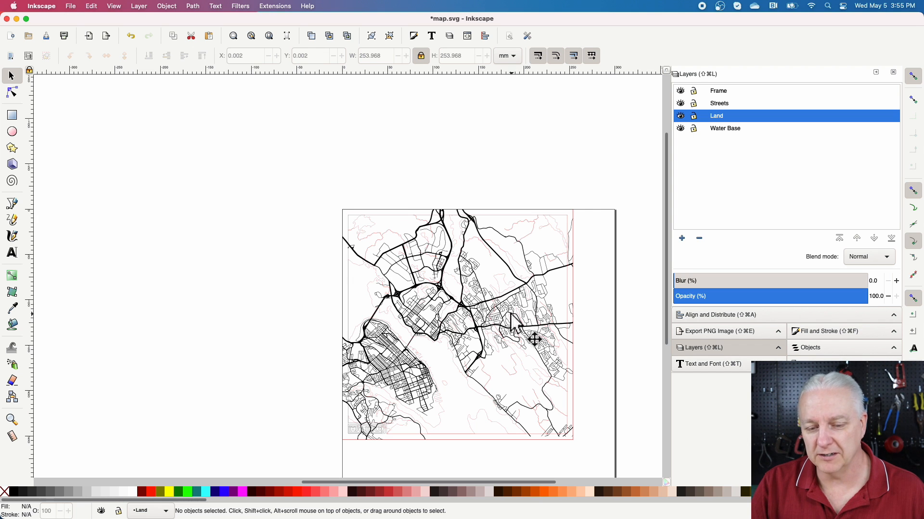